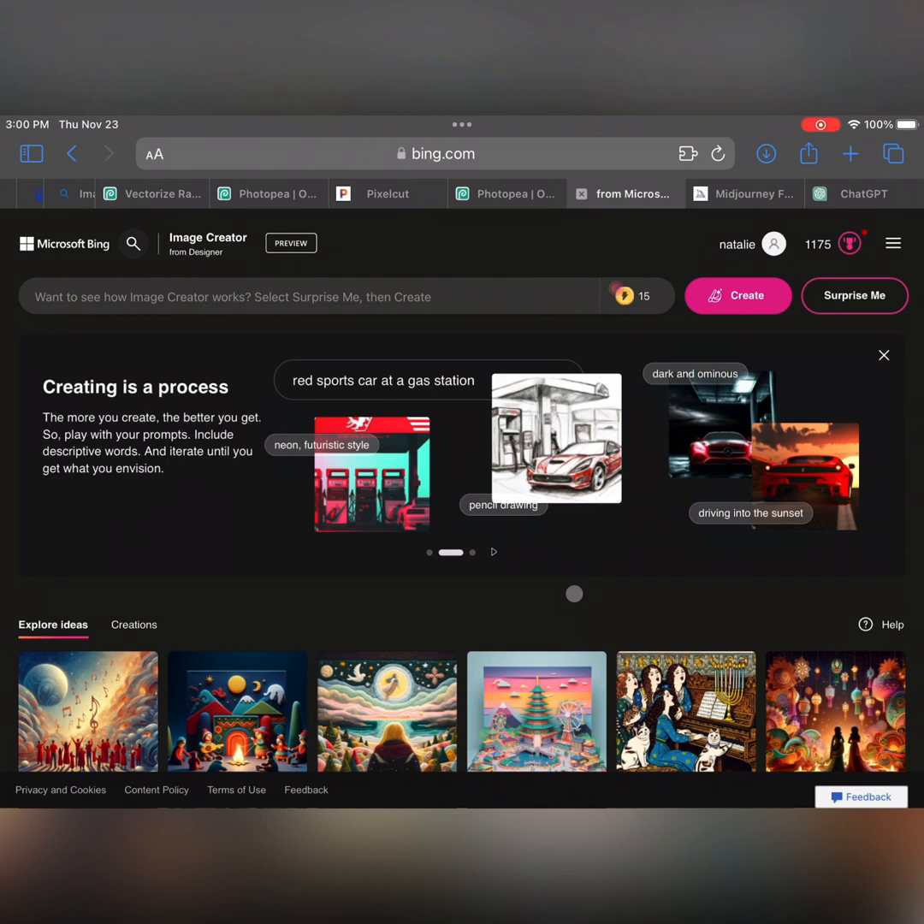
- Advance the Bing Image Creator intro carousel, then switch to the Midjourney Explore tab
left_click(493, 553)
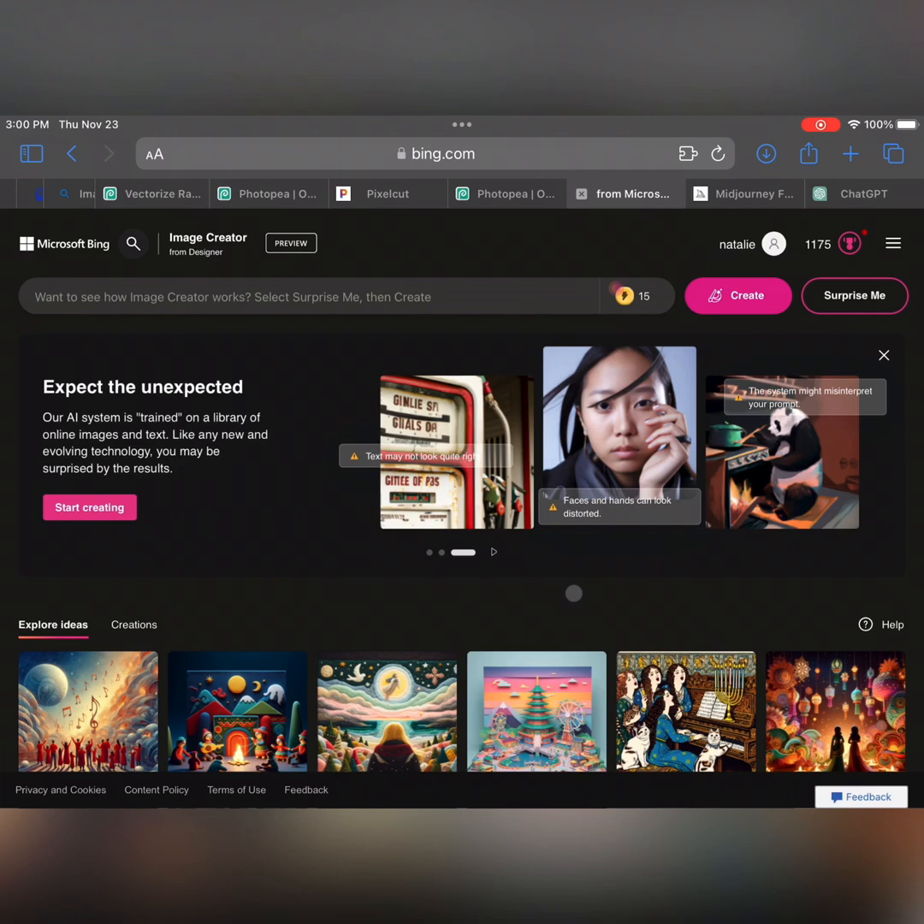
left_click(756, 193)
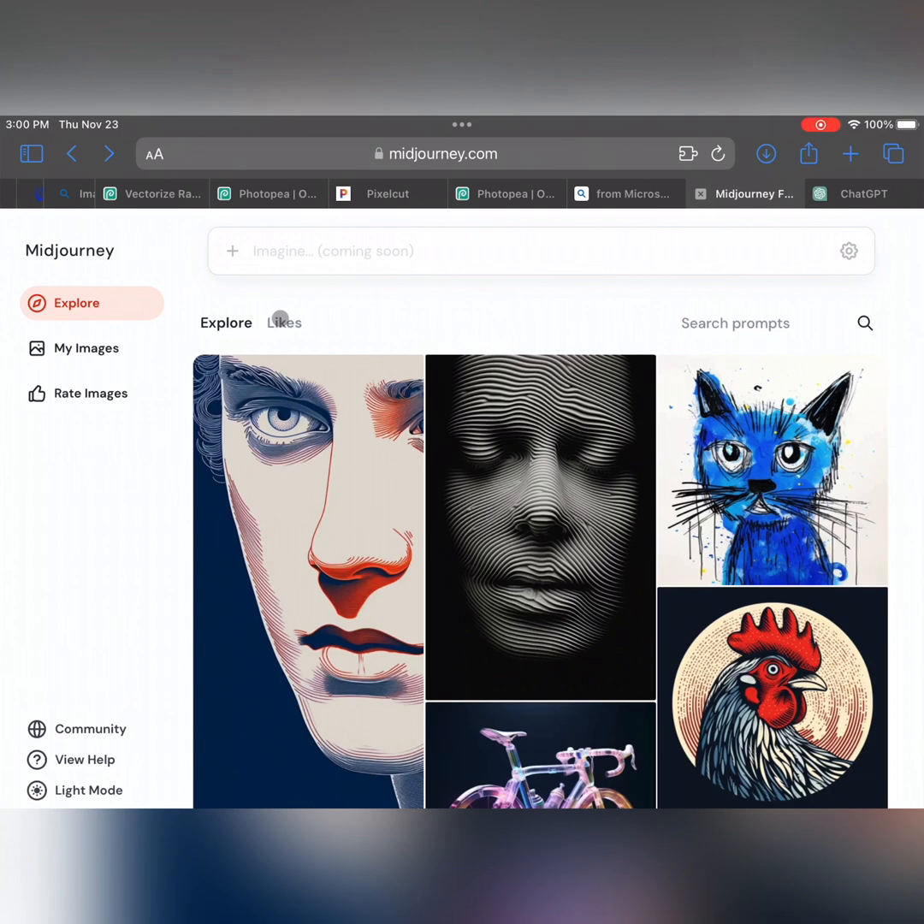
- Glance through My Images, then return to the community Explore feed
left_click(86, 349)
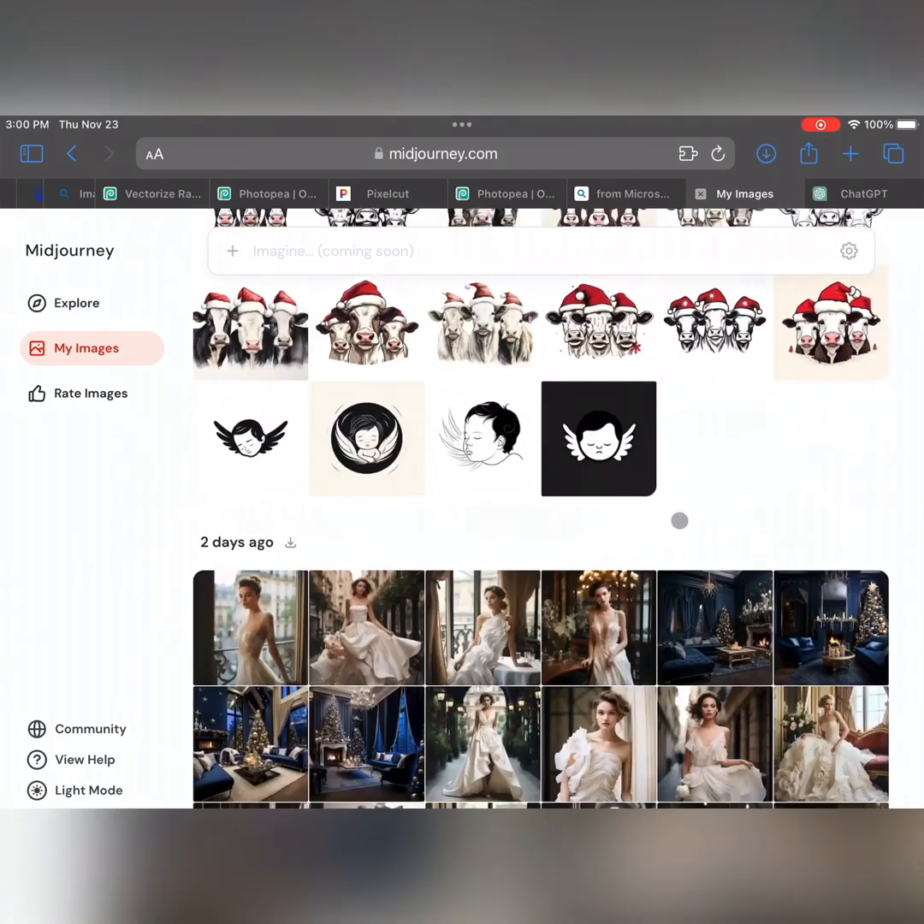
scroll("down", 3)
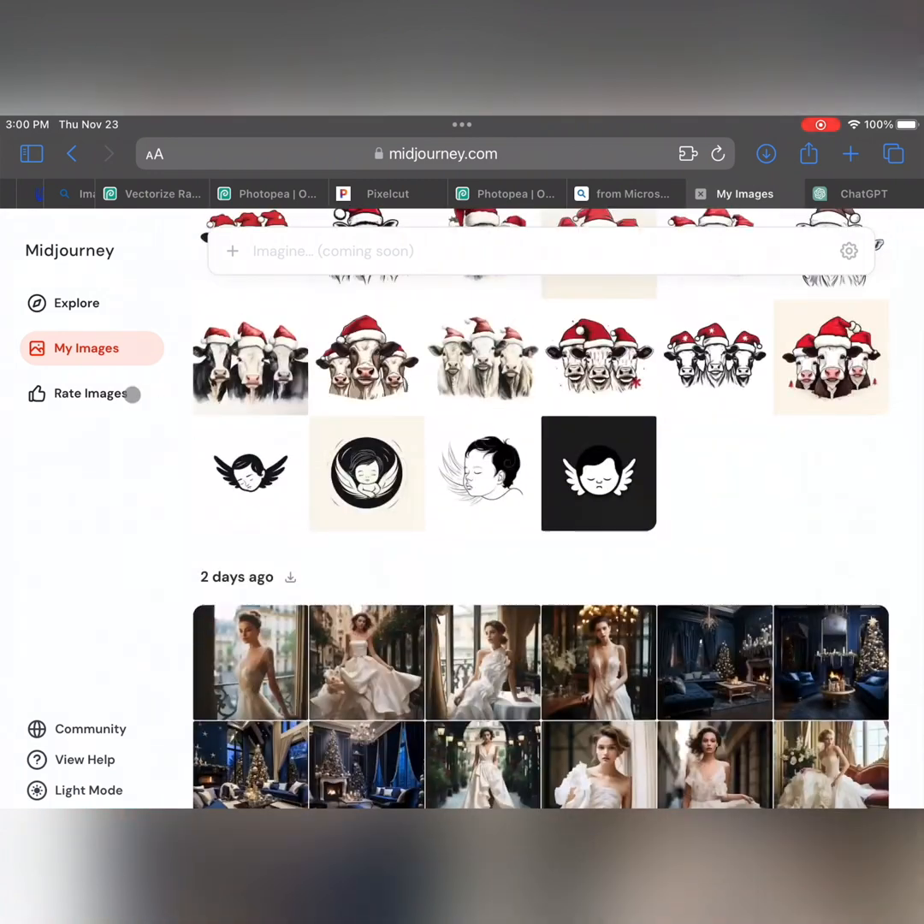
left_click(75, 303)
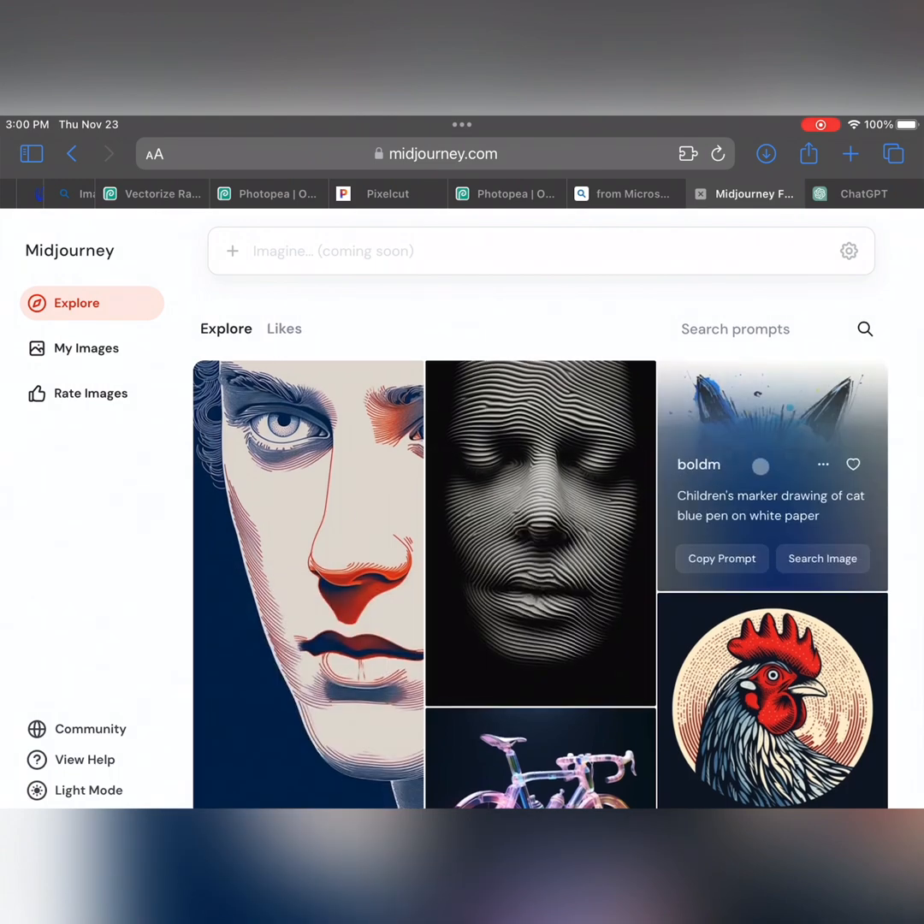
scroll("down", 3)
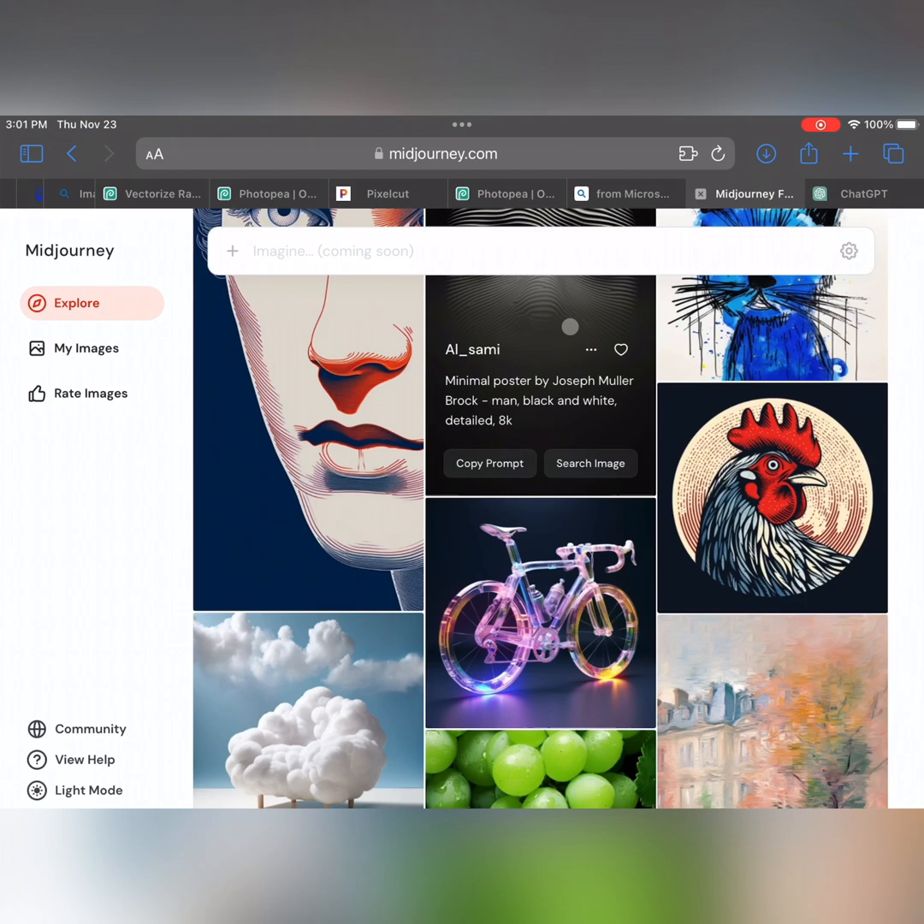
scroll("down", 3)
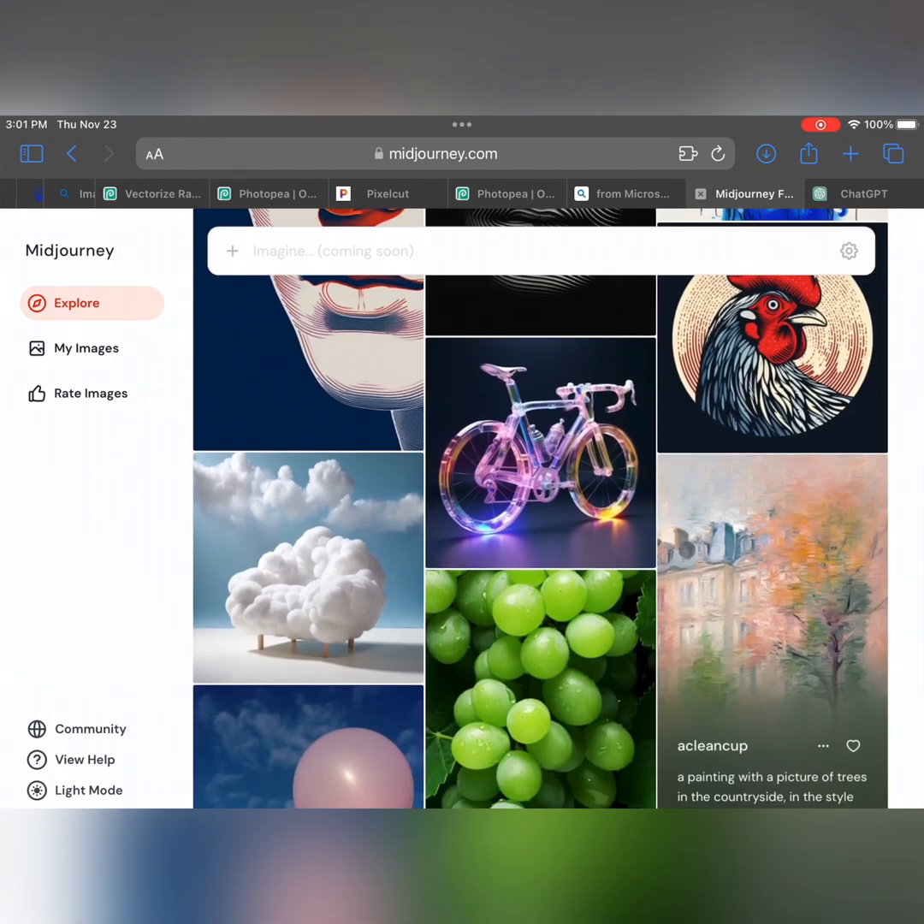
scroll("down", 3)
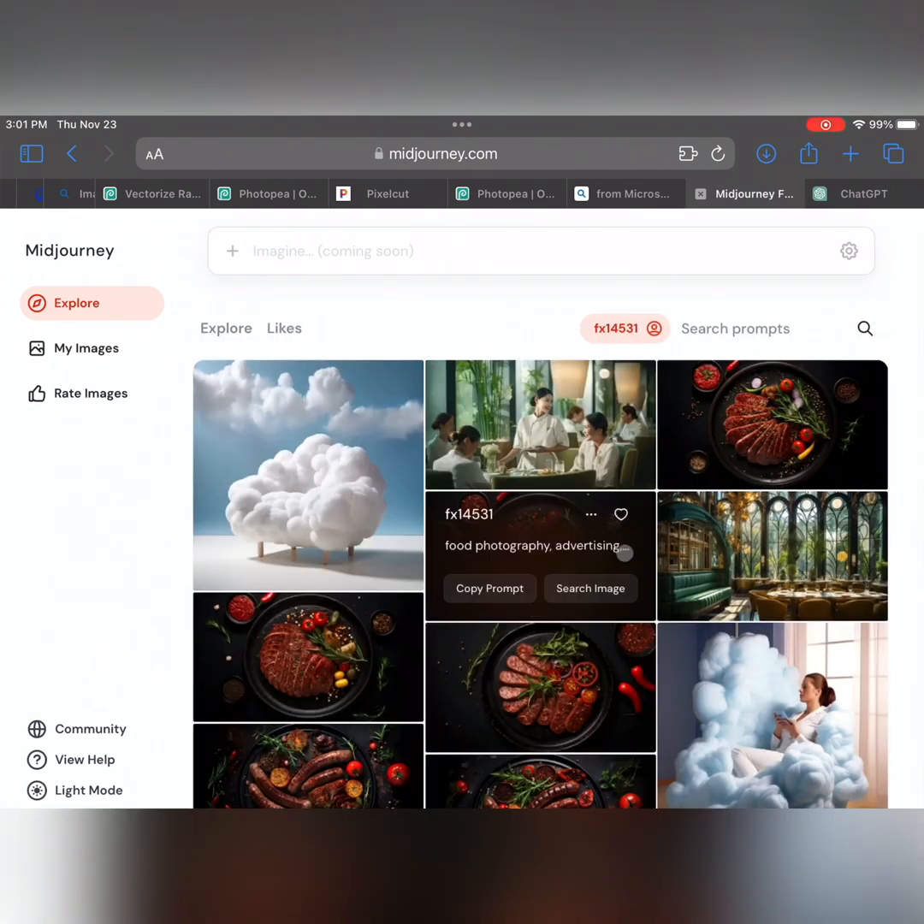
scroll("down", 3)
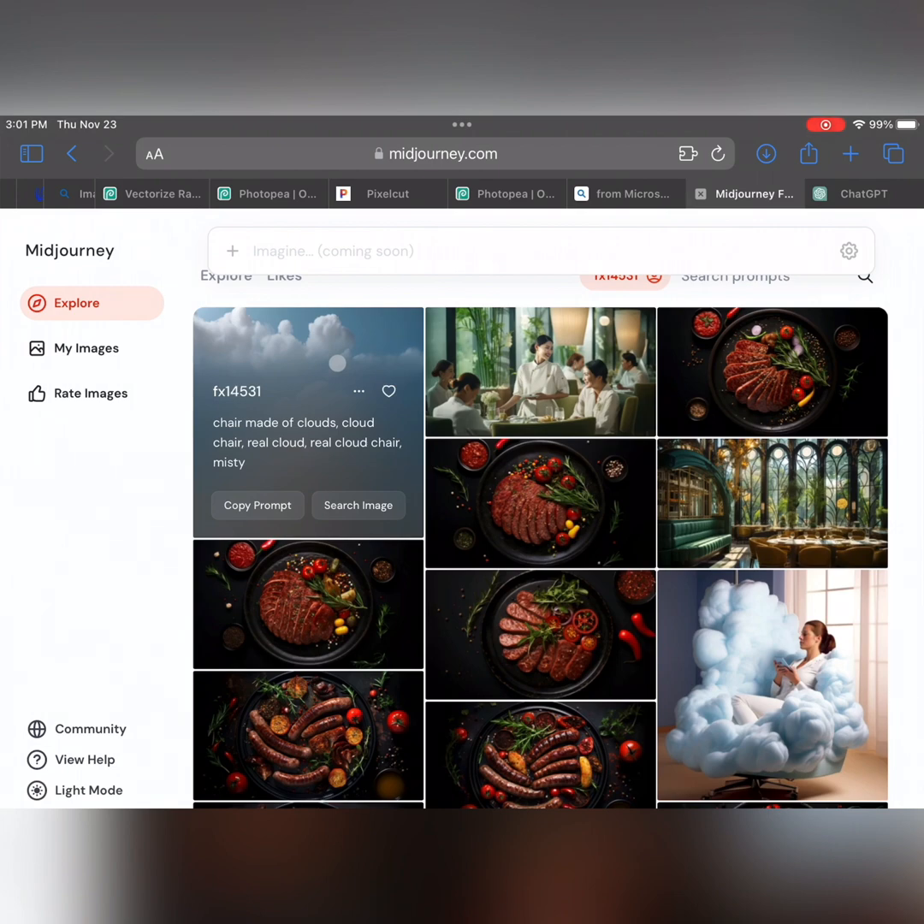
- View the cloud chair image's full prompt, then go back to the unfiltered Explore feed
left_click(308, 346)
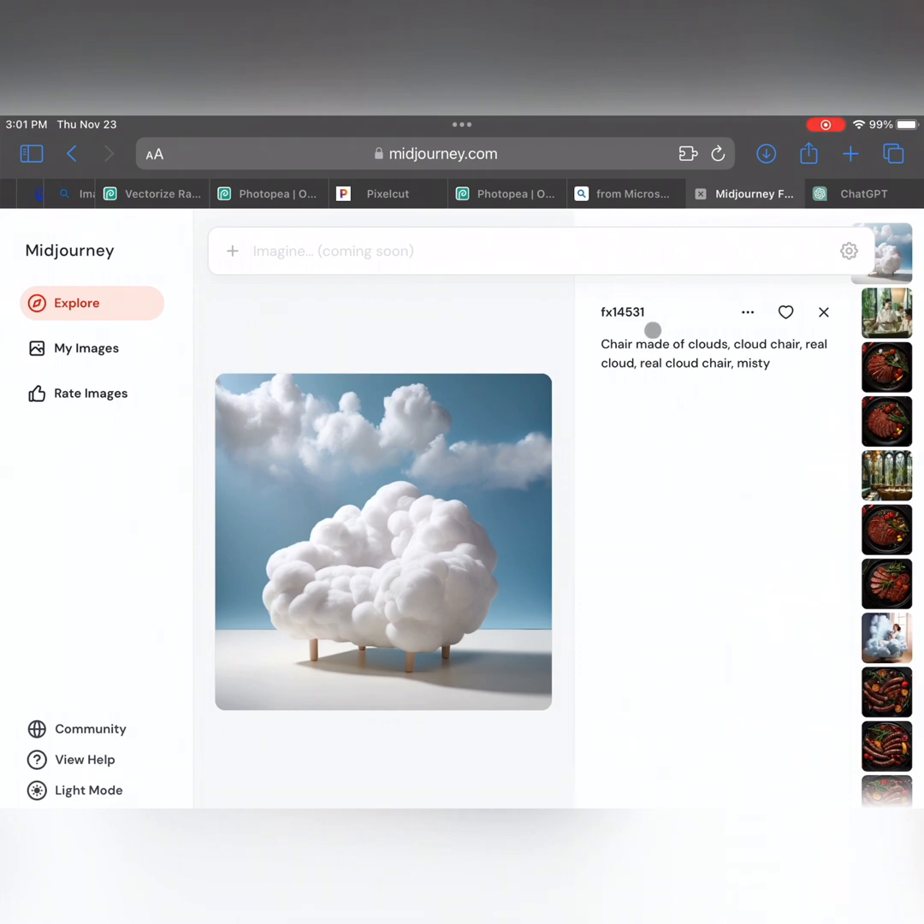
mouse_move(715, 386)
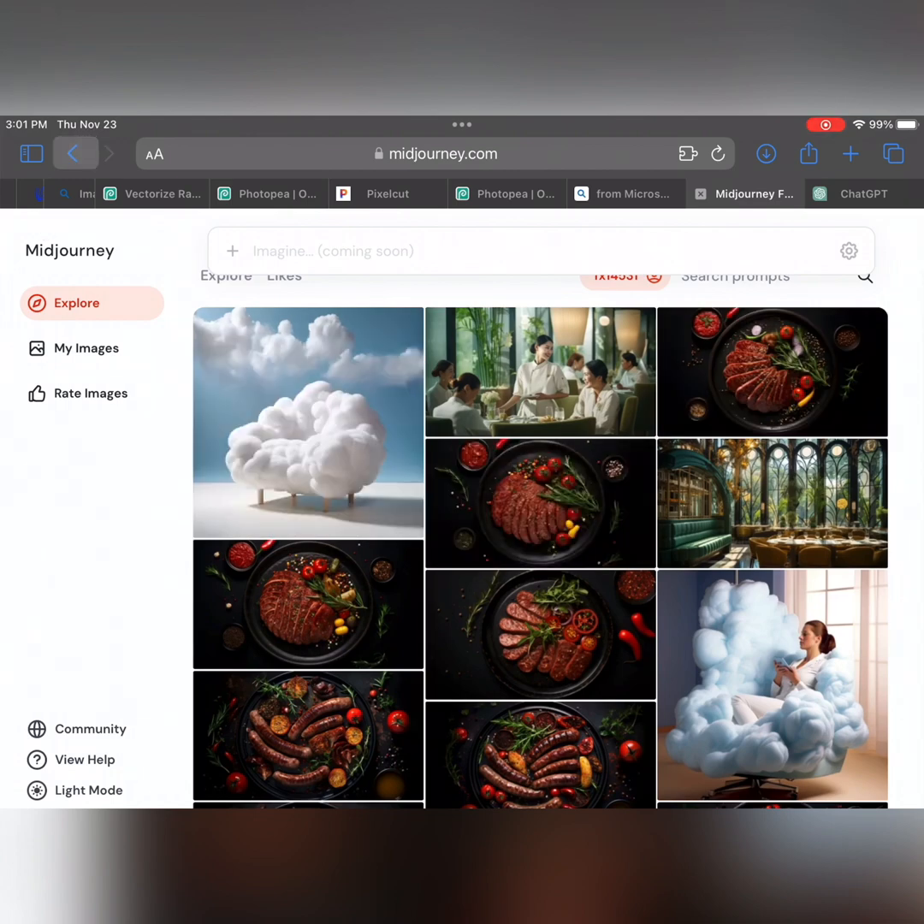
left_click(308, 420)
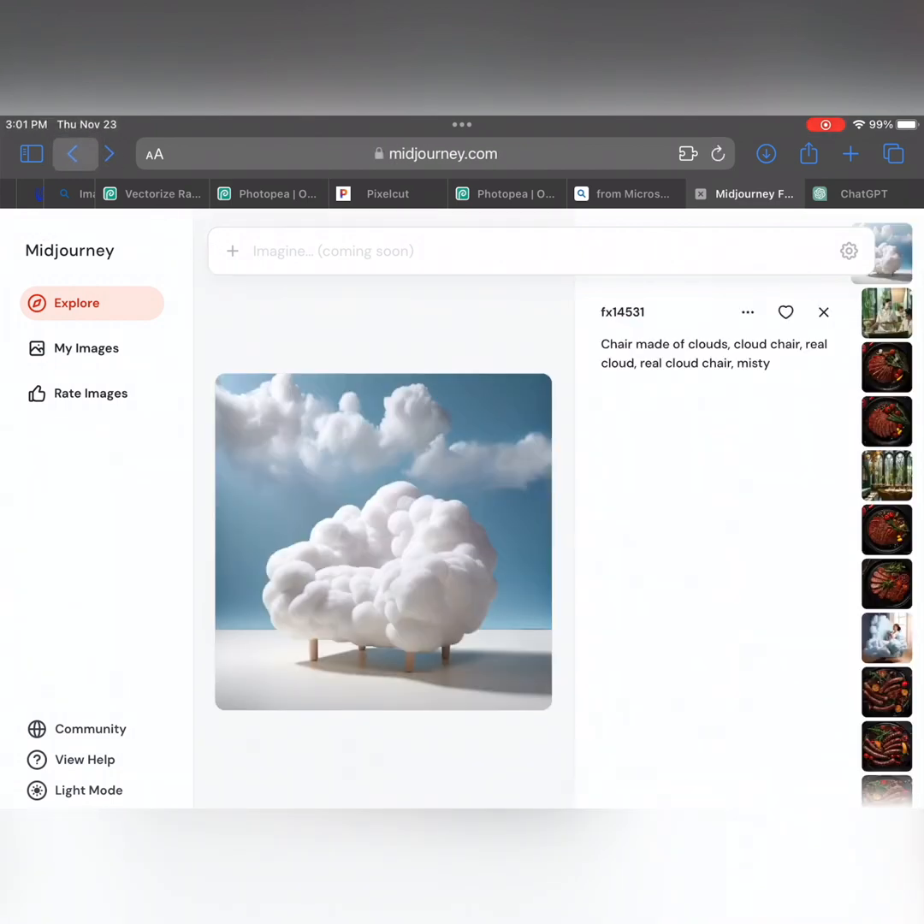
left_click(824, 312)
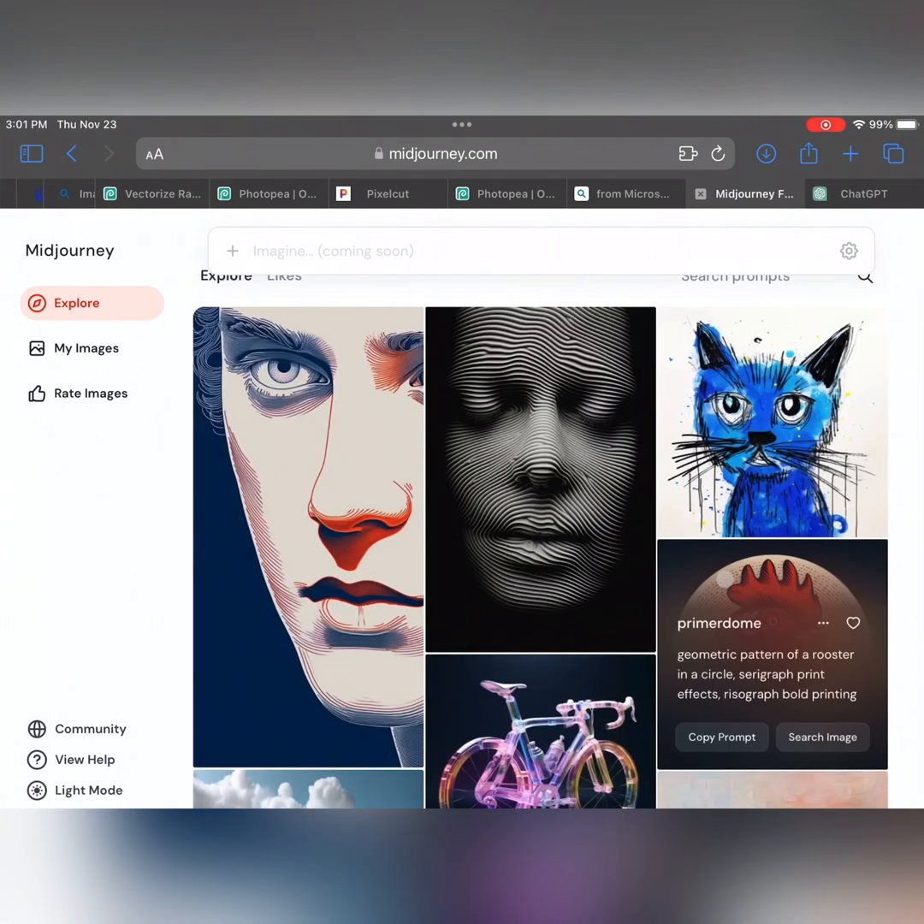
scroll("down", 3)
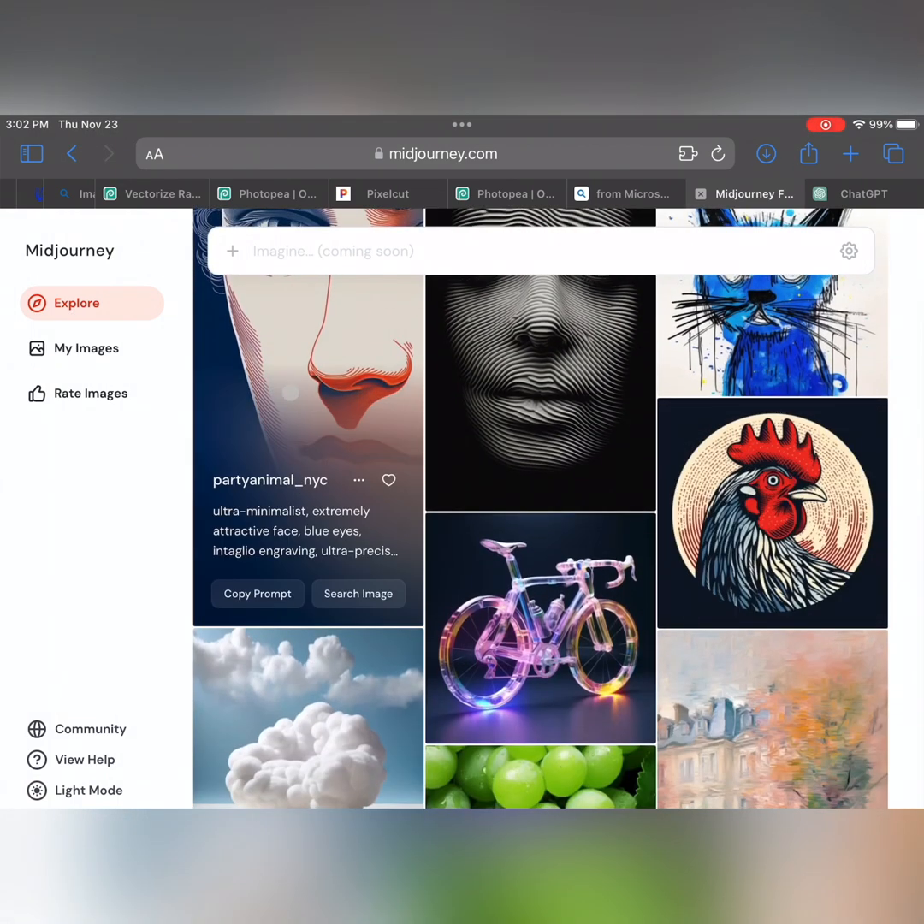
left_click(308, 360)
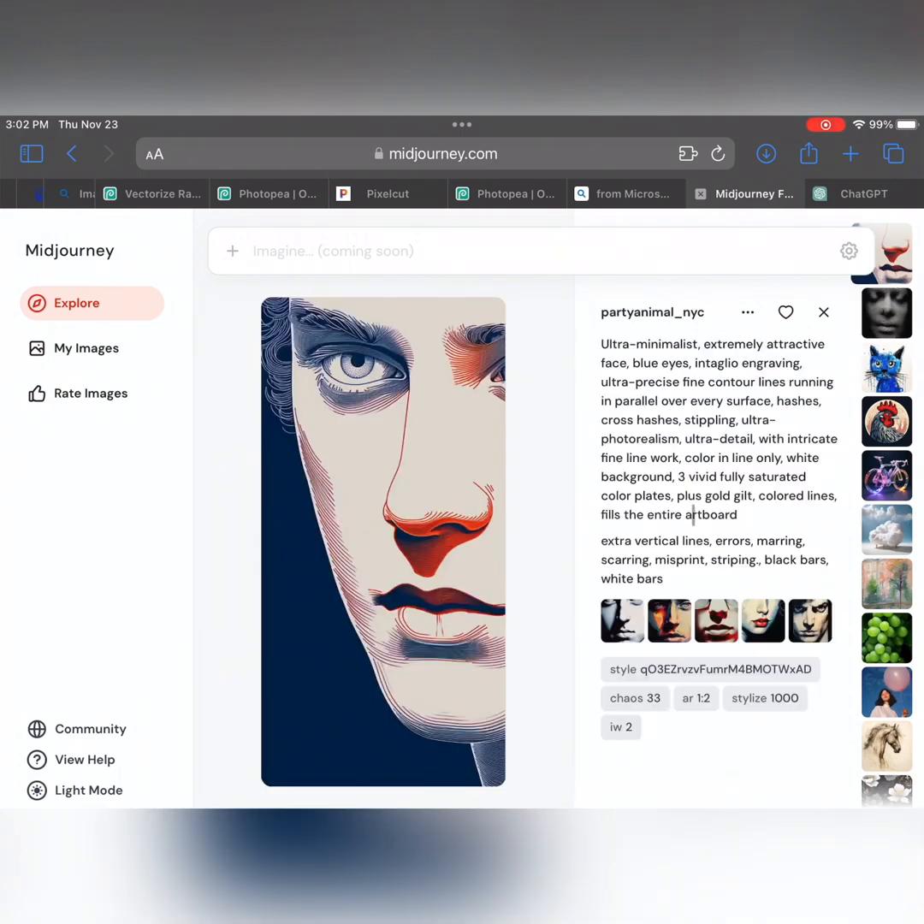
left_click(886, 471)
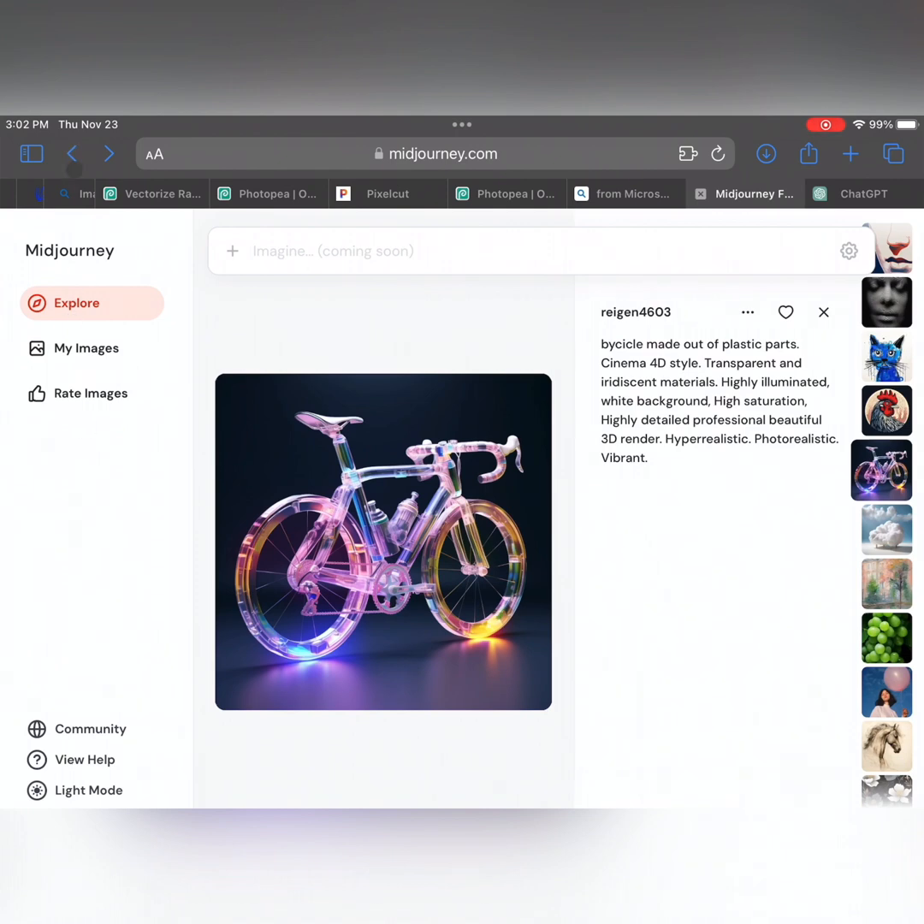
left_click(825, 311)
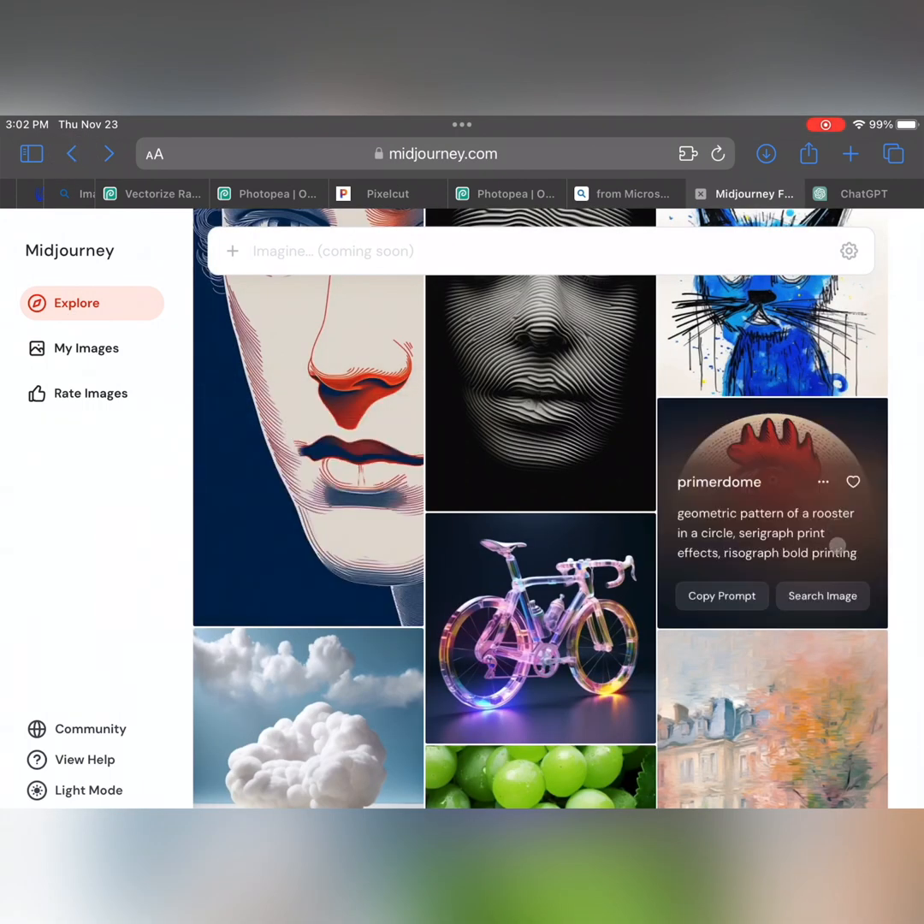
scroll("down", 3)
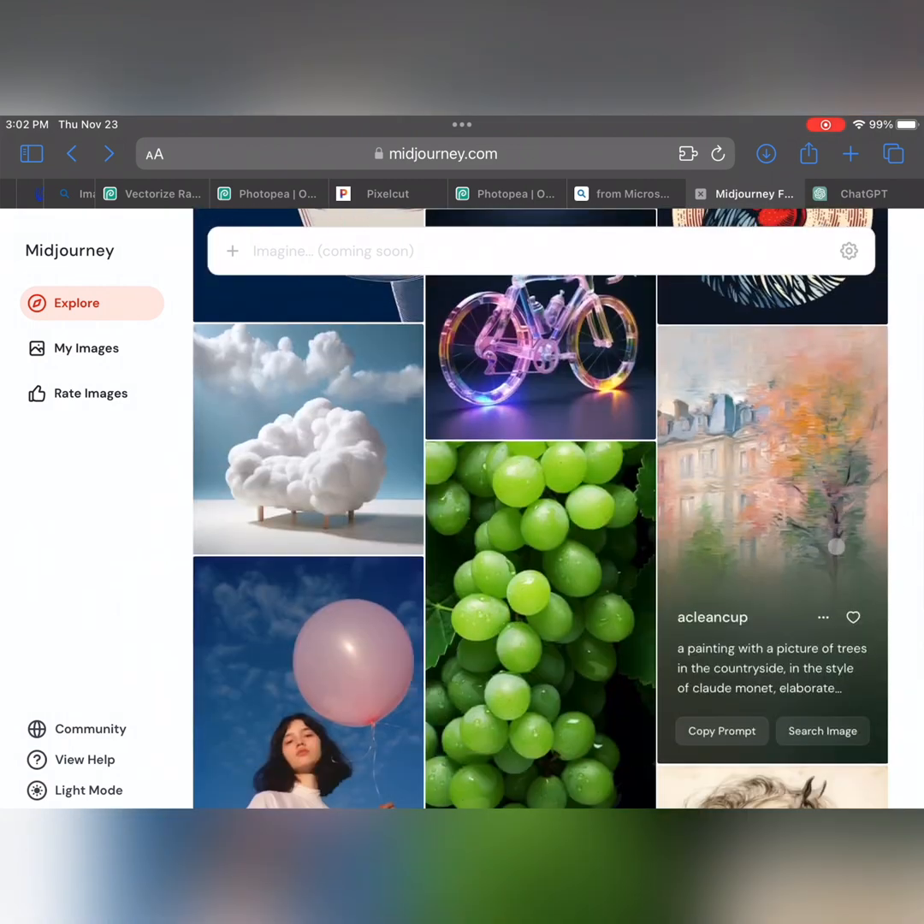
scroll("down", 3)
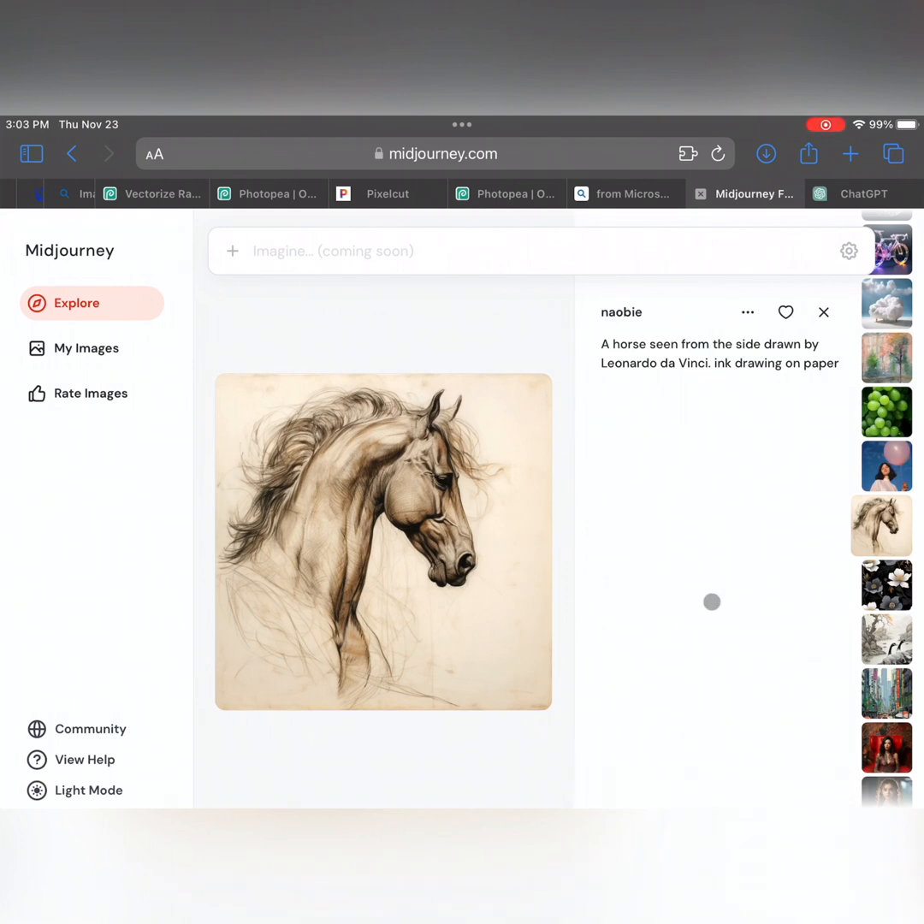
mouse_move(666, 630)
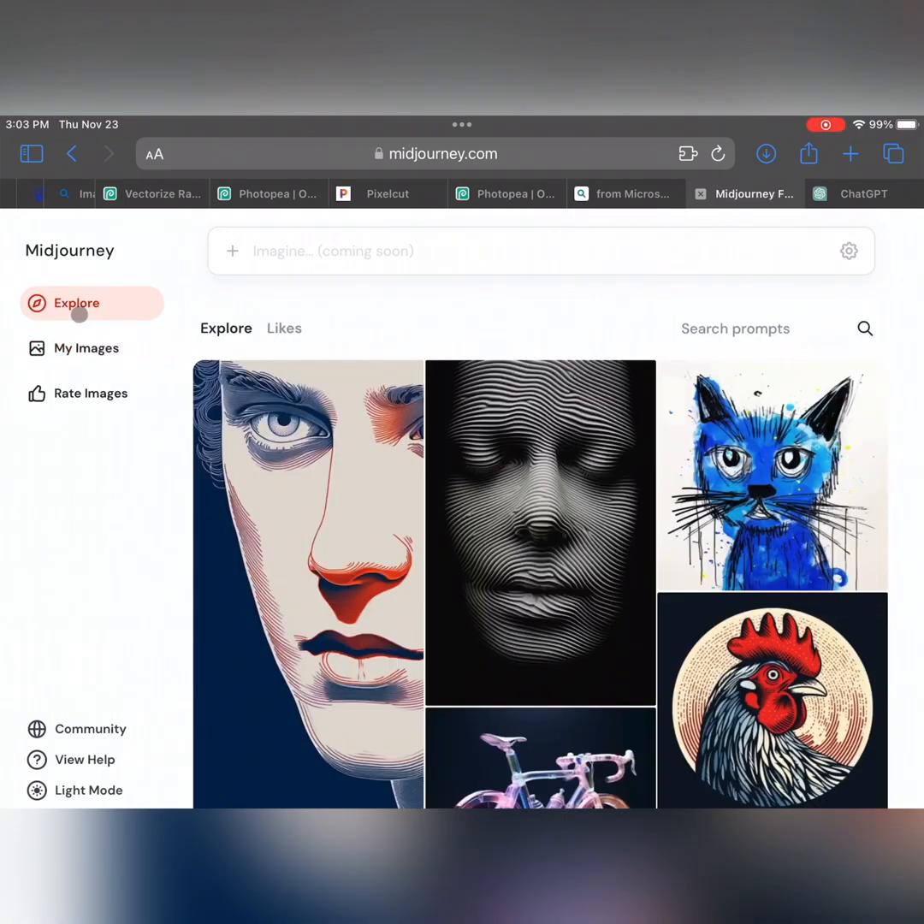
scroll("down", 3)
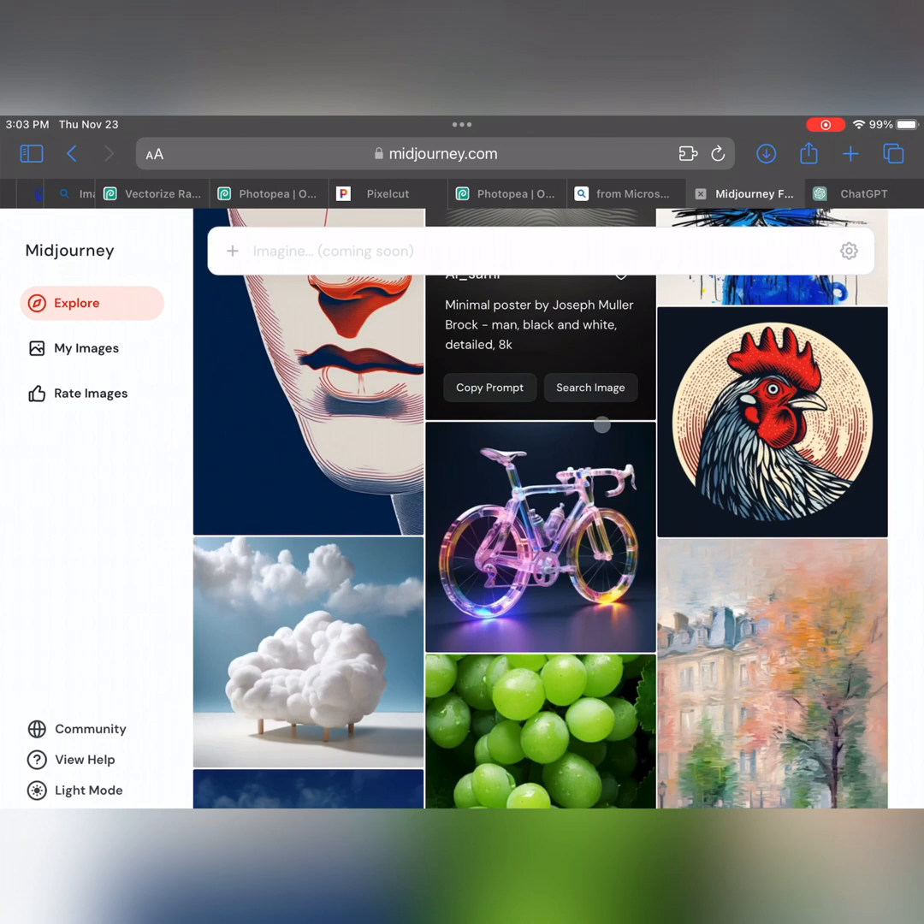
scroll("down", 3)
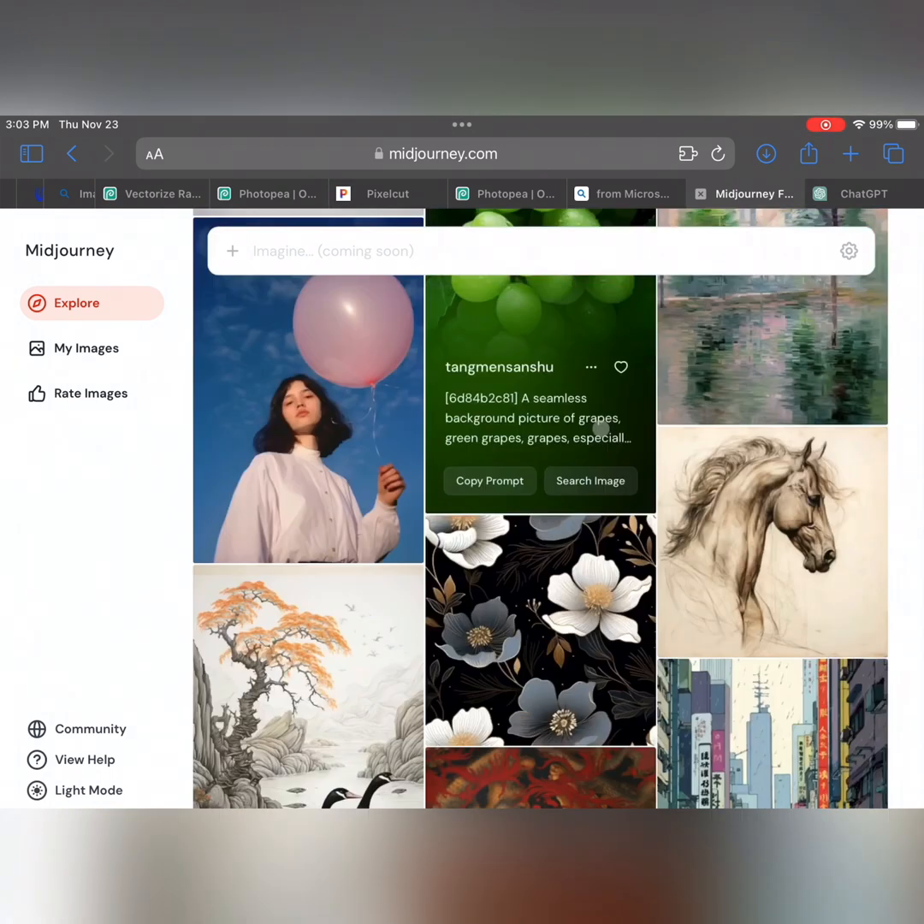
scroll("down", 3)
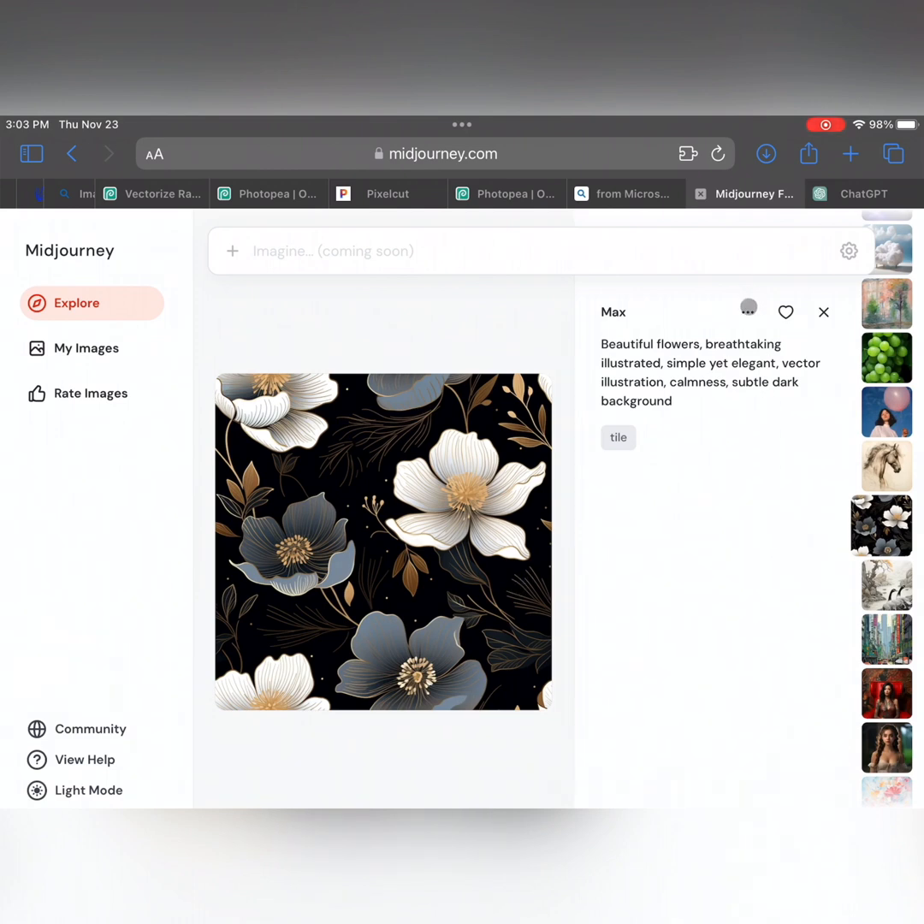
left_click(747, 311)
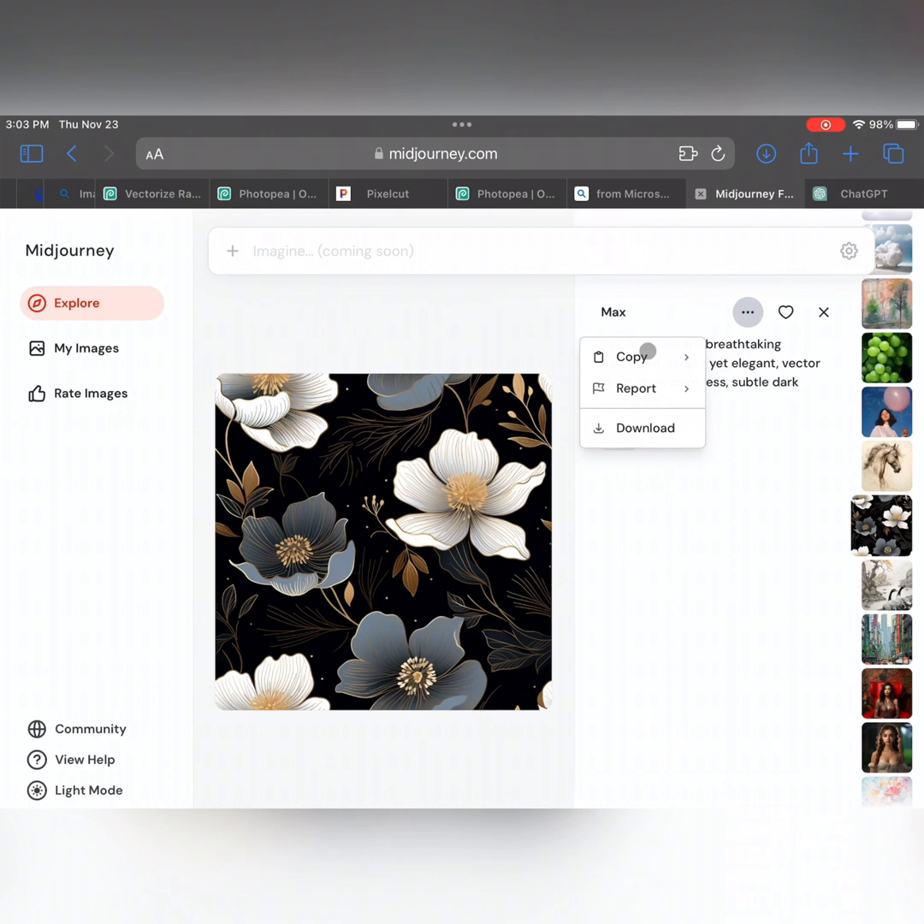
left_click(632, 356)
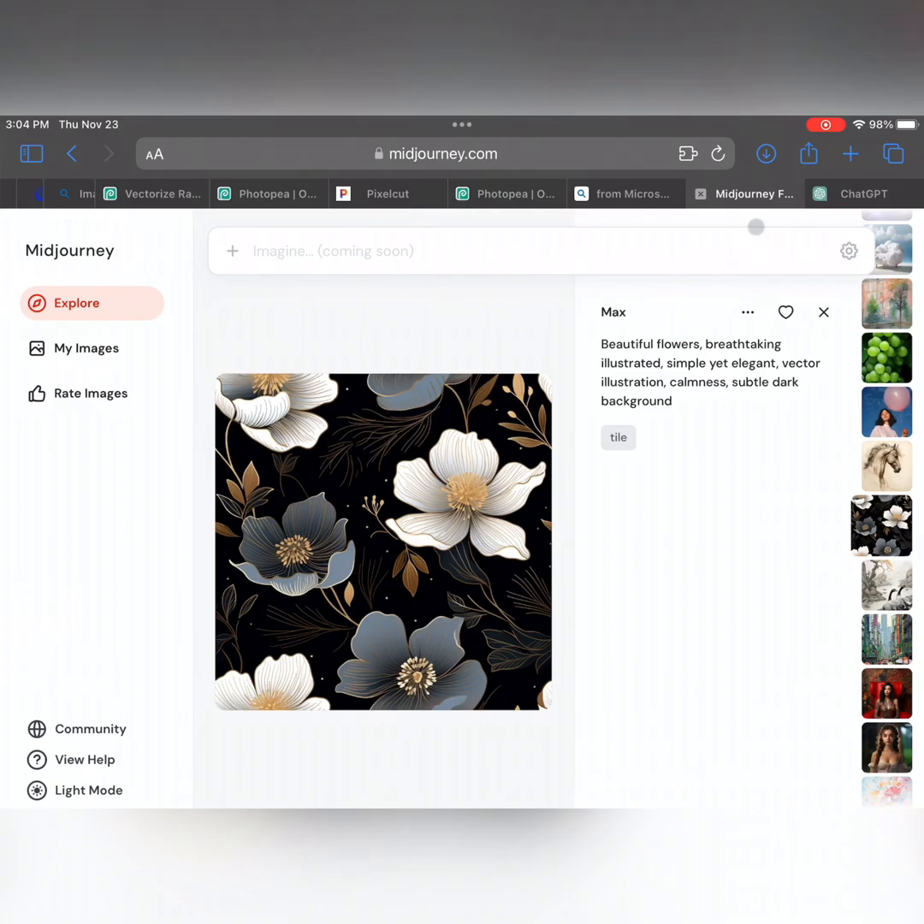
left_click(862, 194)
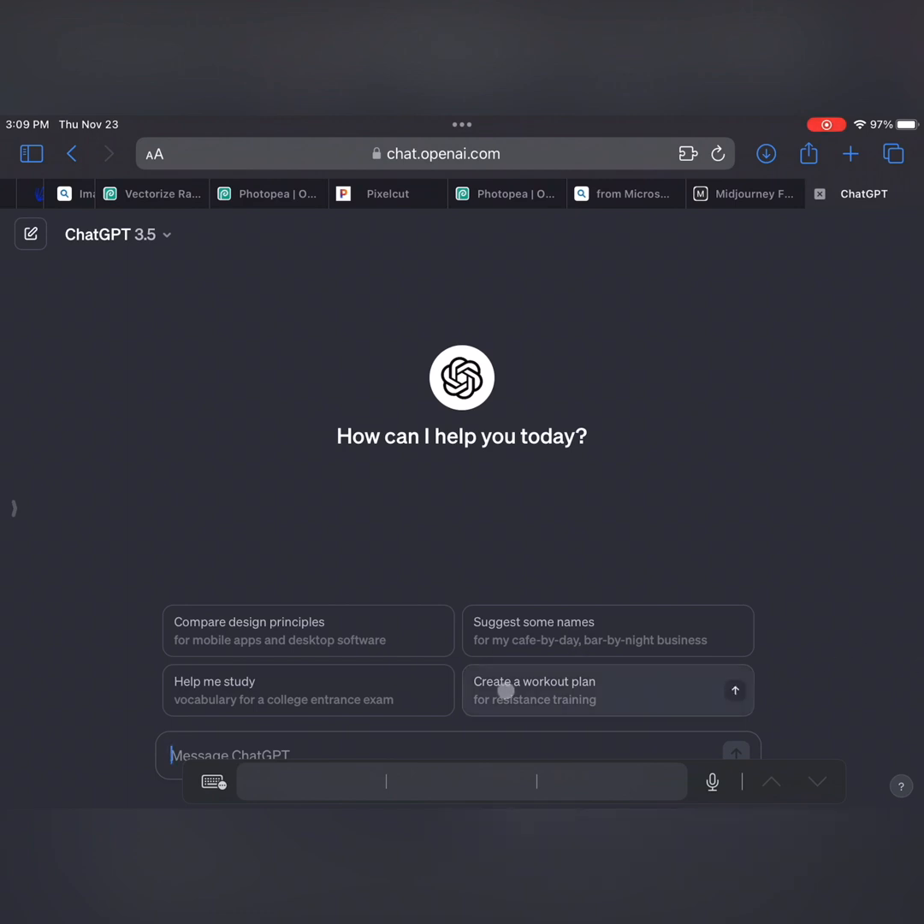
- Ask ChatGPT what information a Leonardo da Vinci-inspired horse image prompt should include
type("I want to create an")
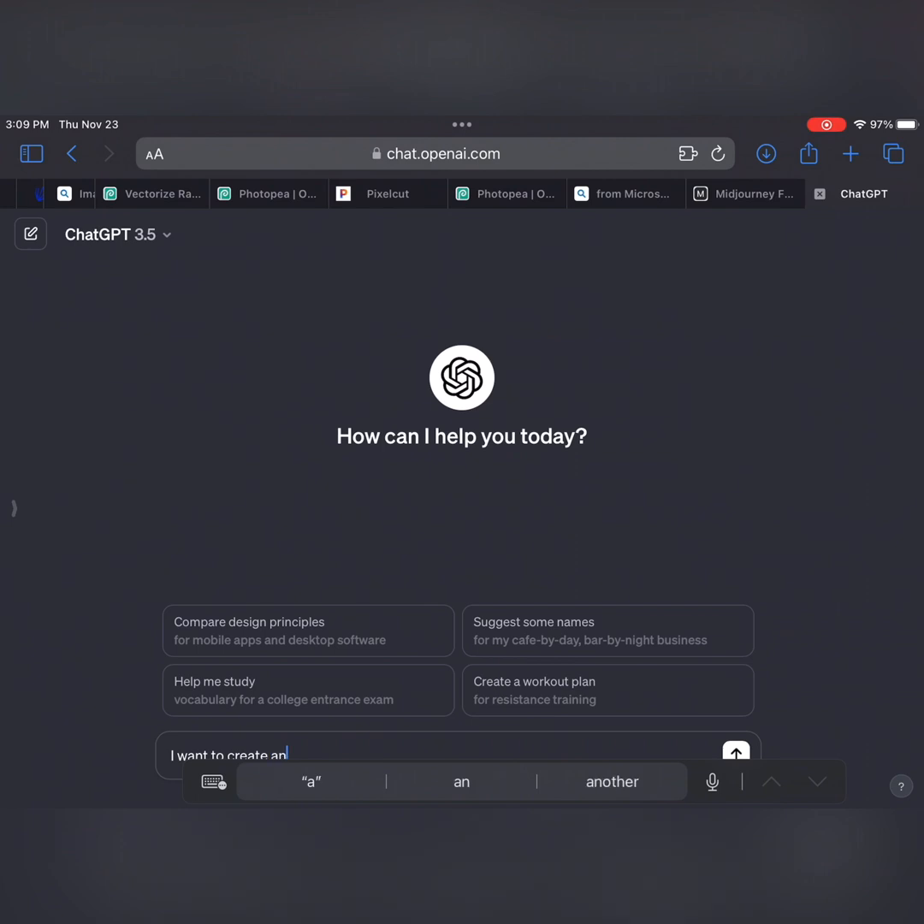
type("image of")
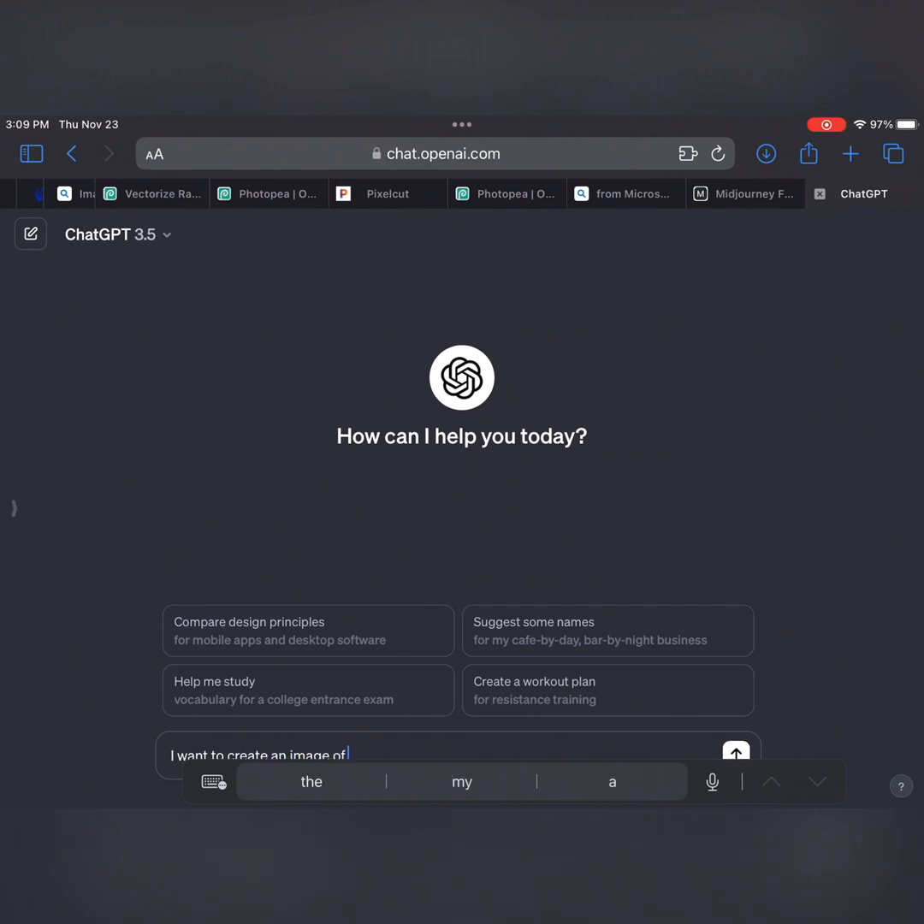
type("a horse that was inspired by l")
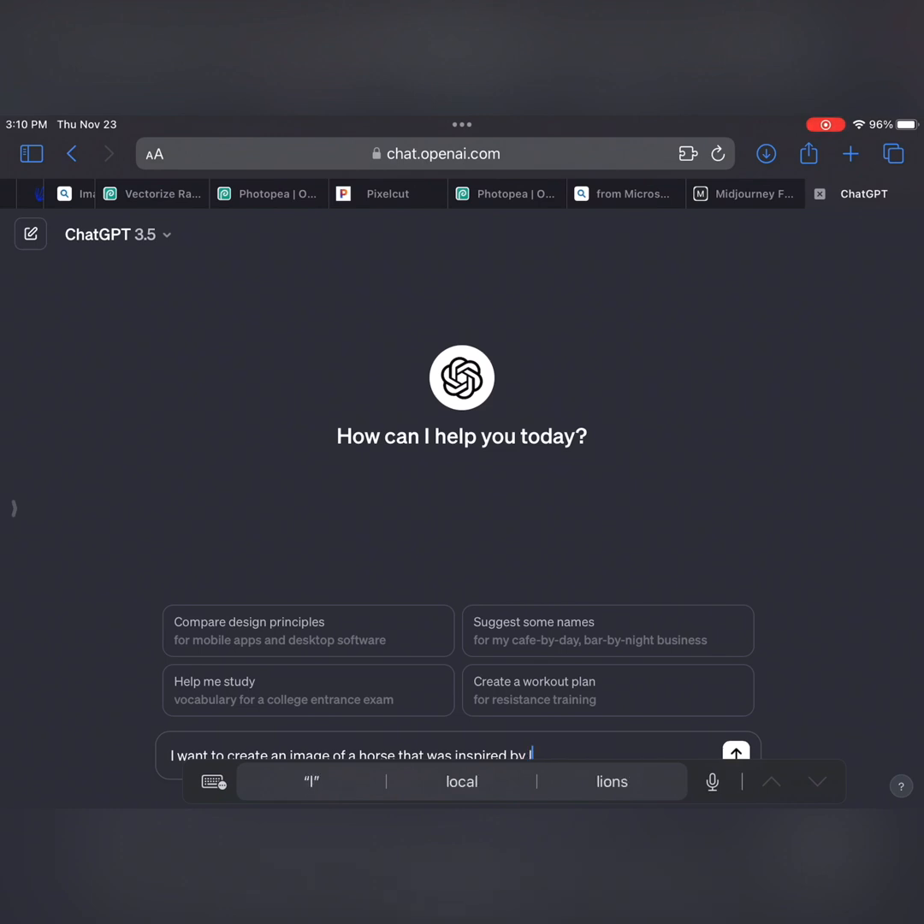
type("Leonardo")
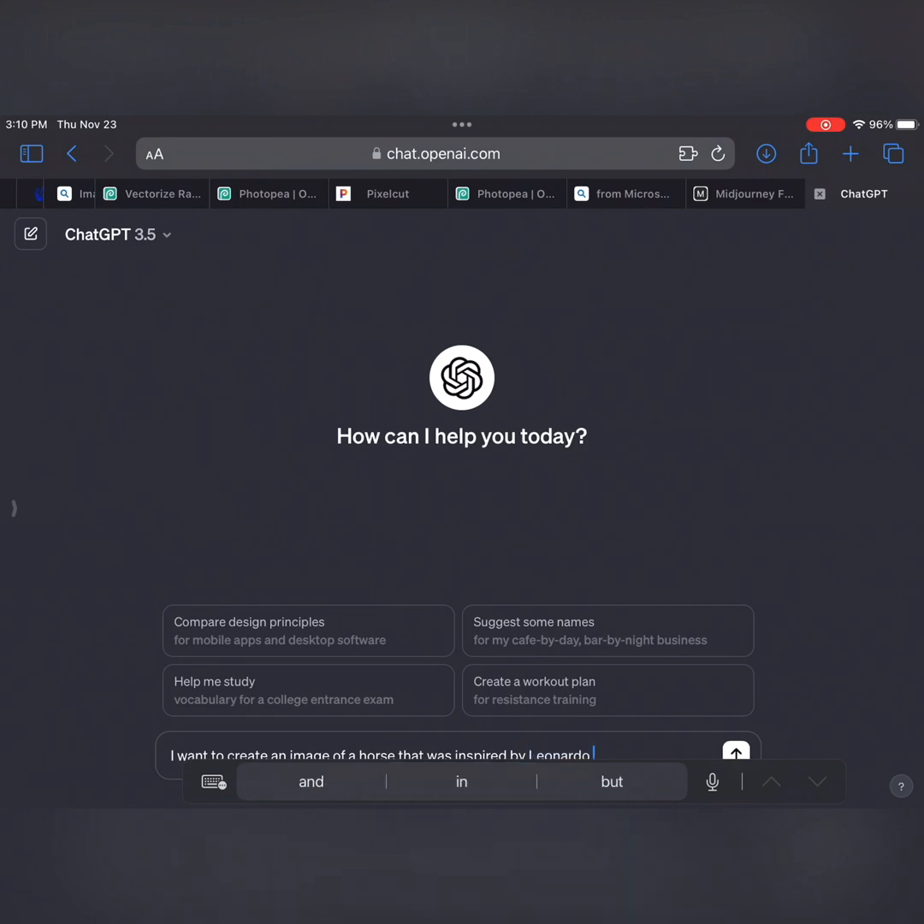
type("divi")
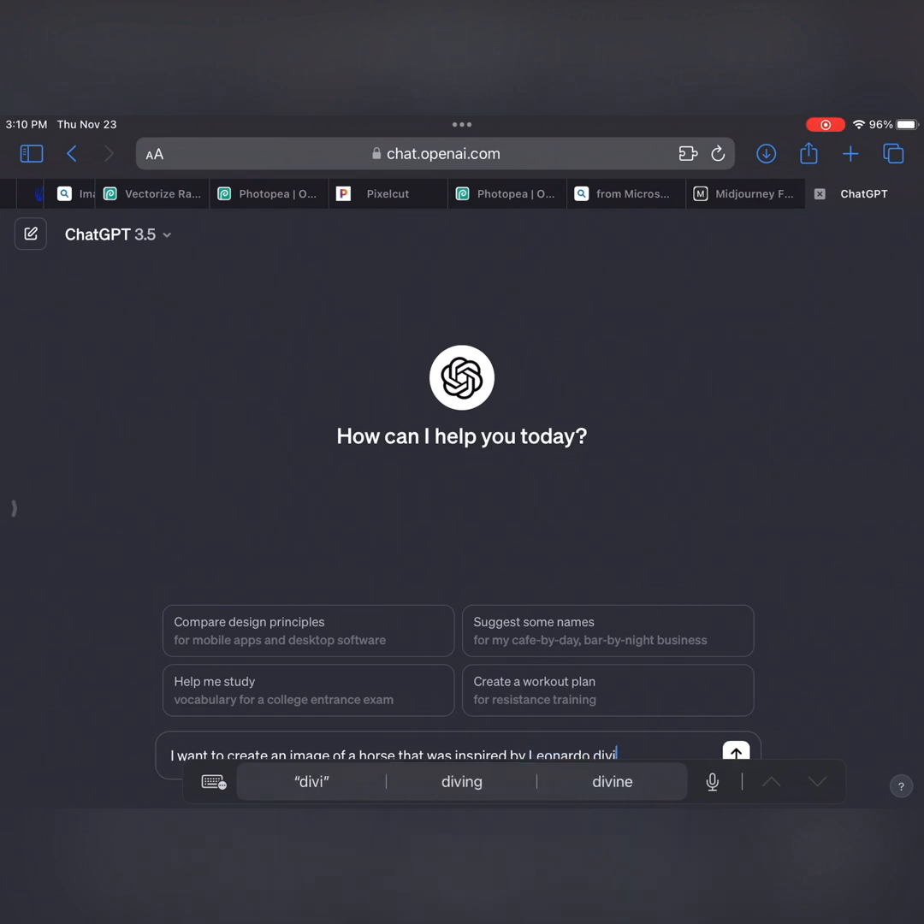
type("nchi")
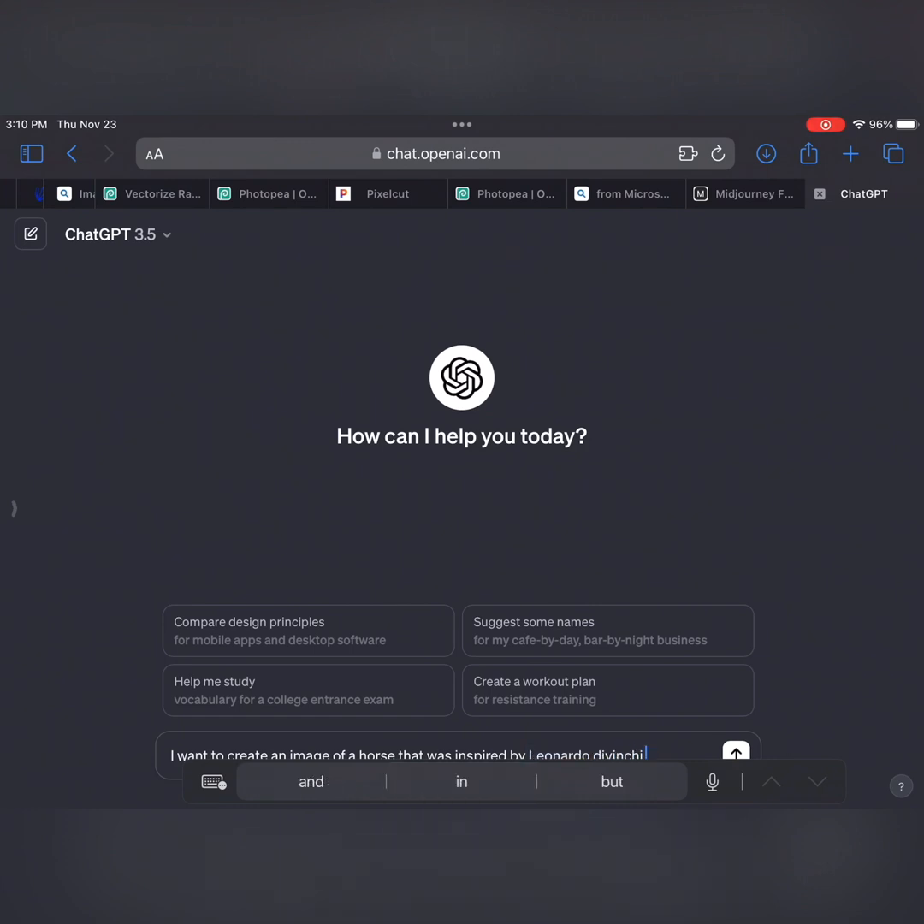
type("what")
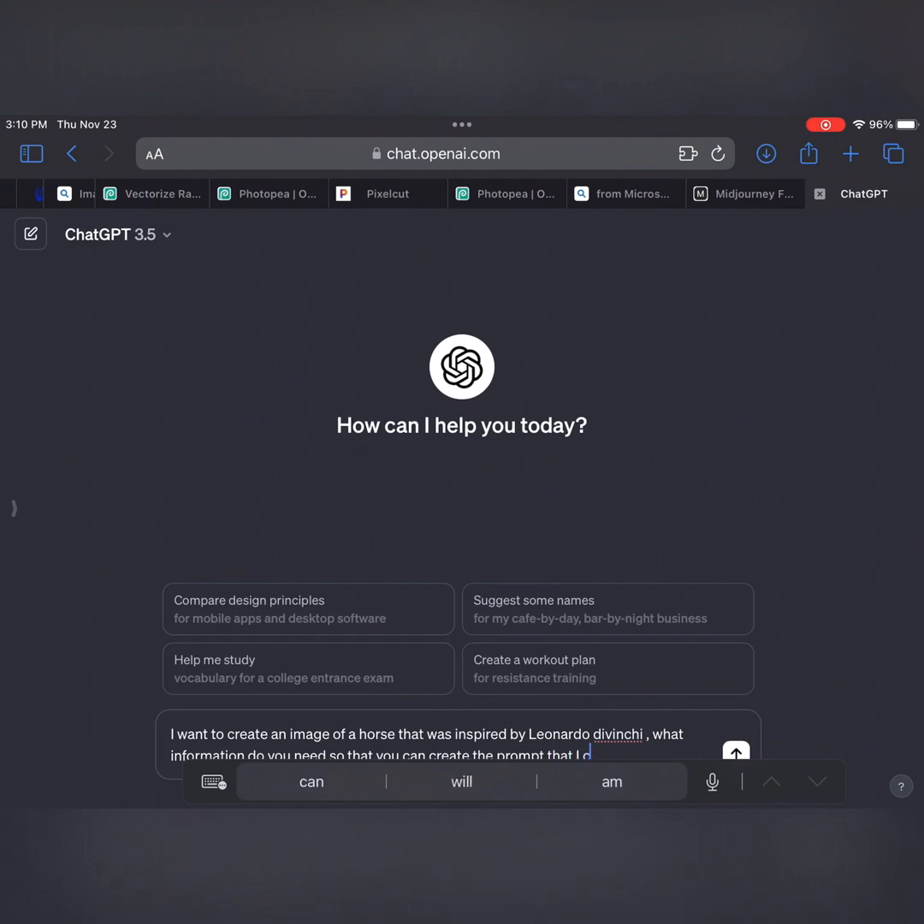
type("an use in an image e")
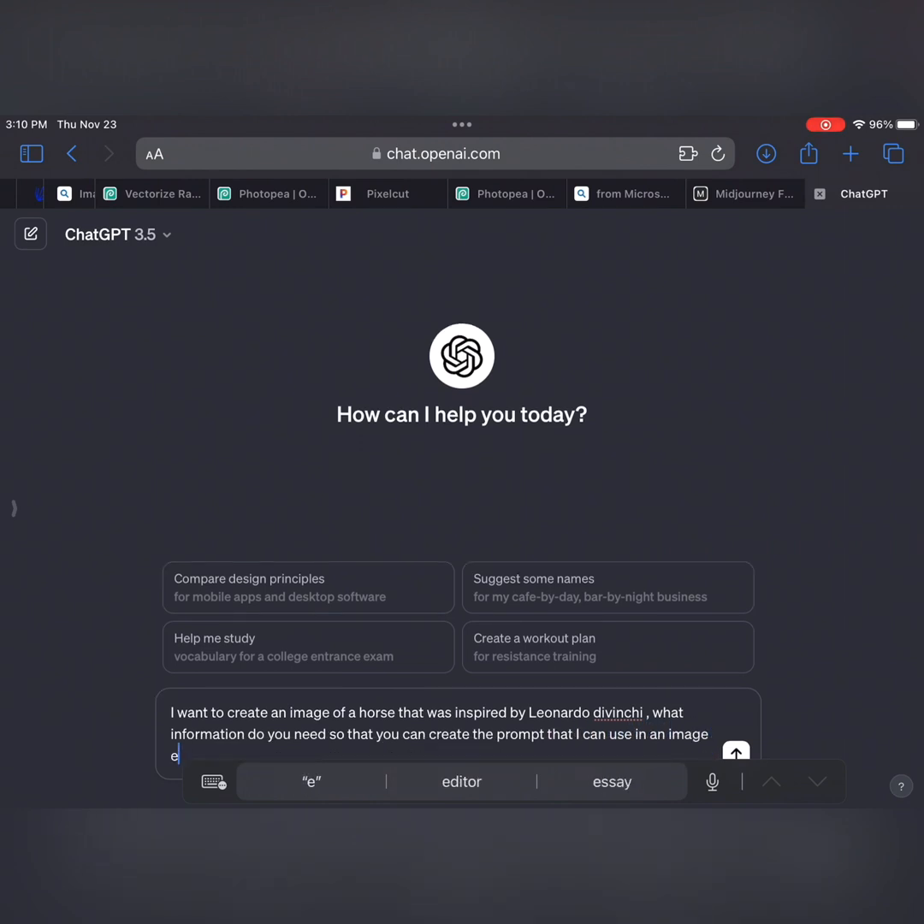
type("gn")
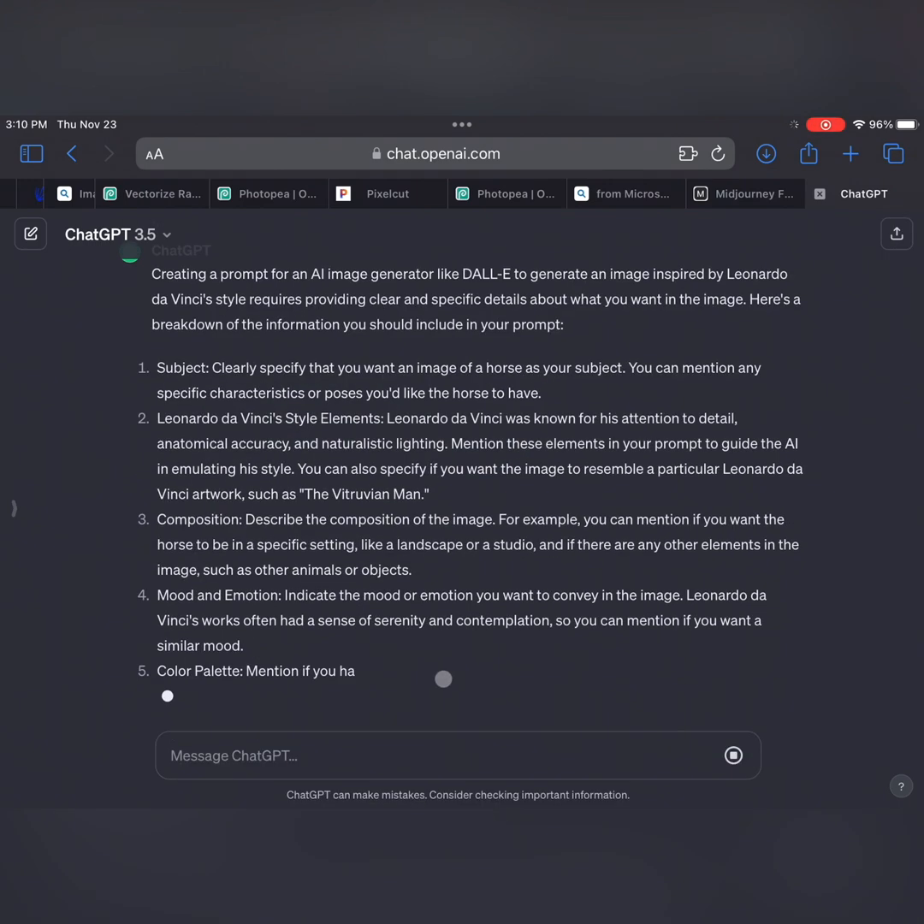
- Read through ChatGPT's breakdown down to the quoted example prompt
scroll("down", 3)
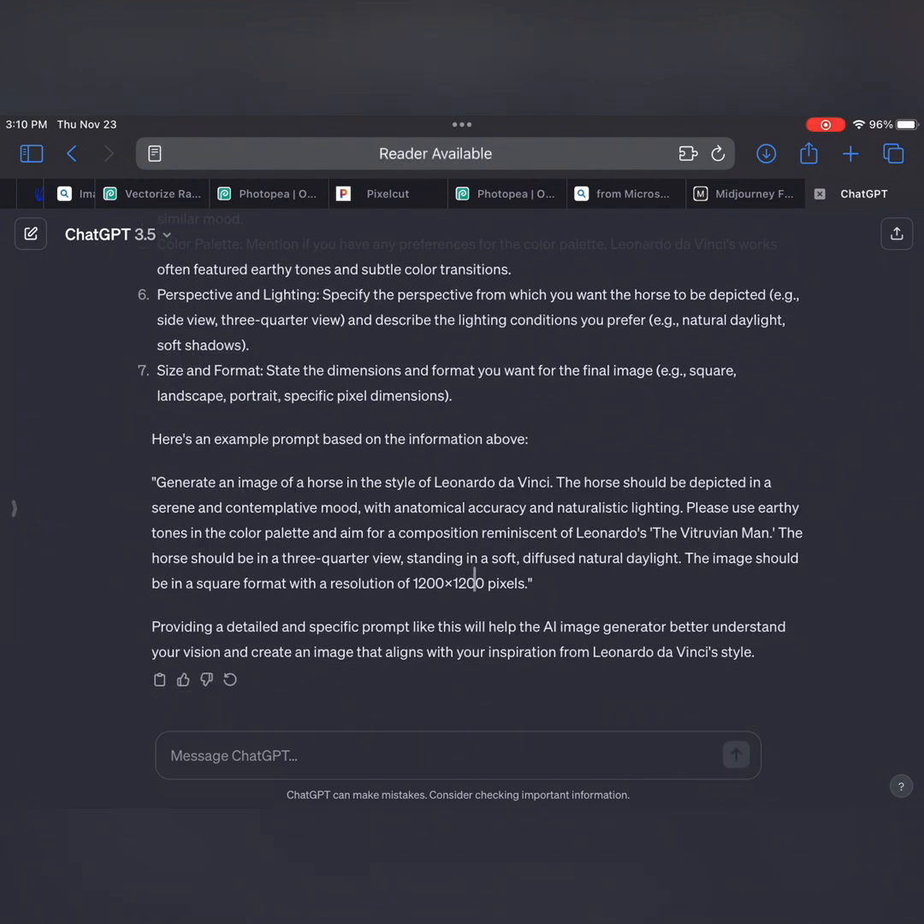
scroll("down", 3)
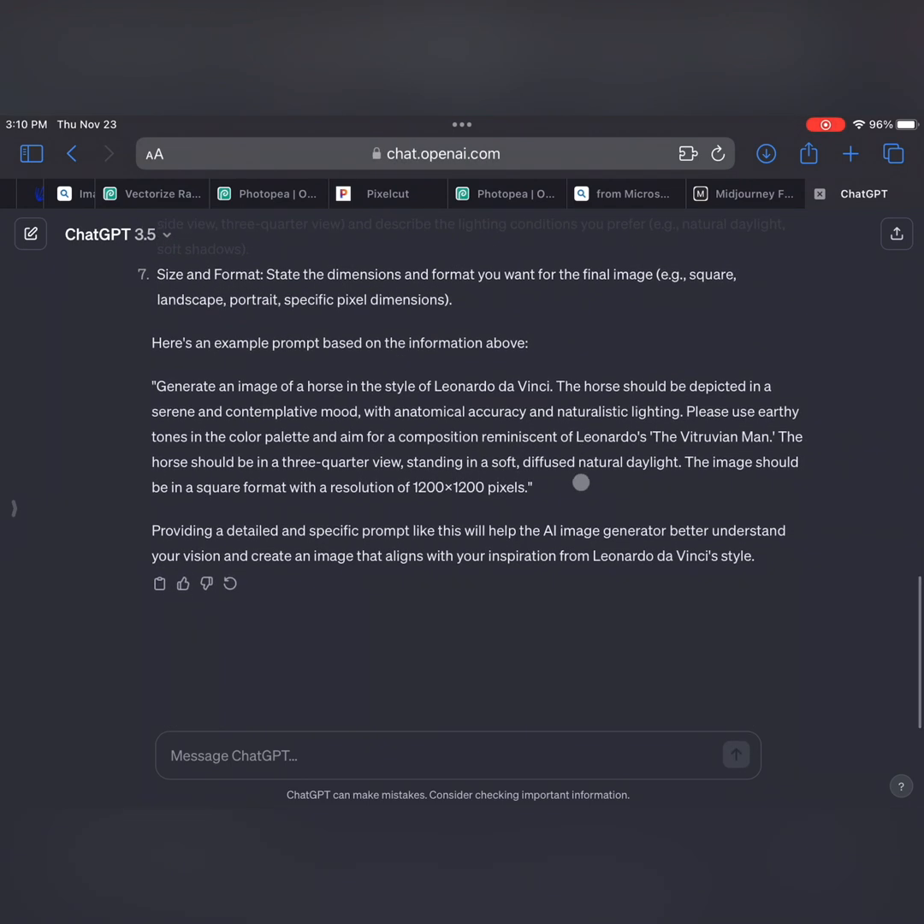
scroll("up", 3)
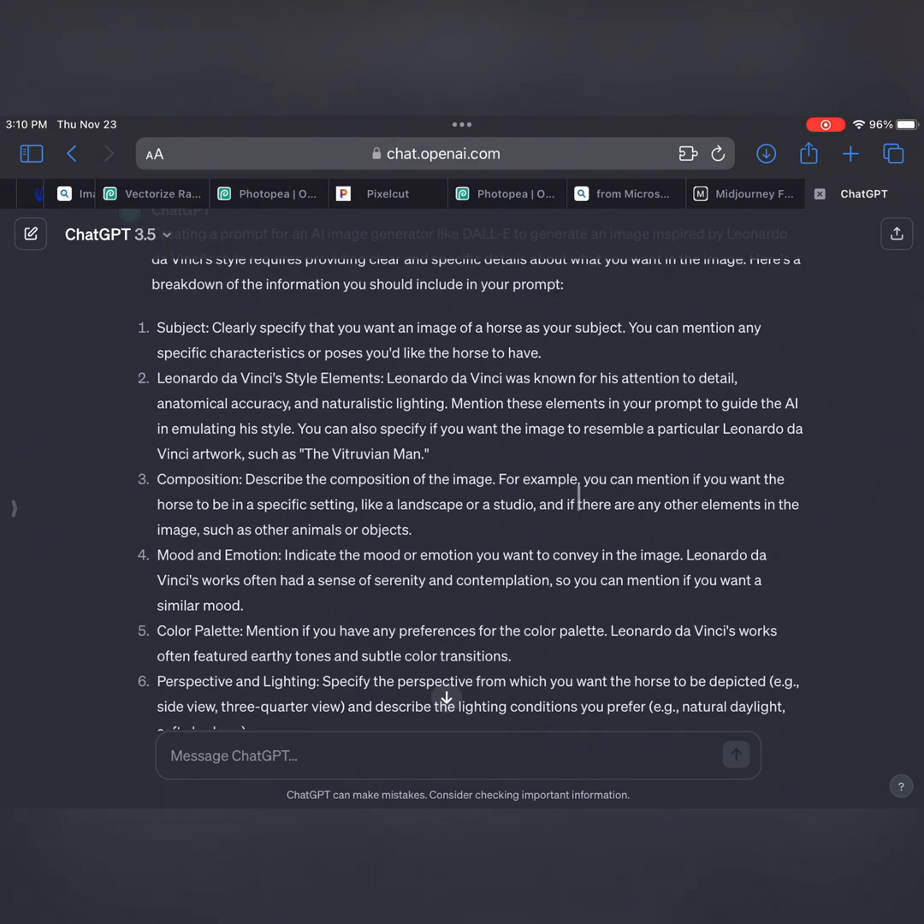
scroll("down", 3)
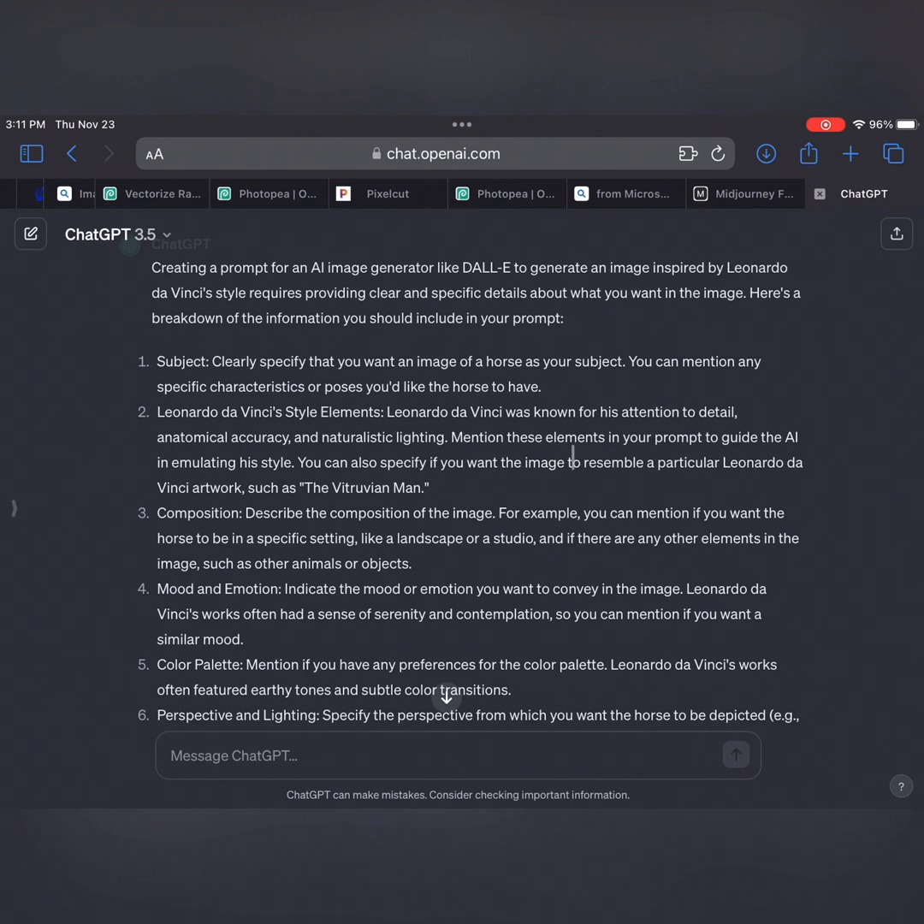
scroll("down", 3)
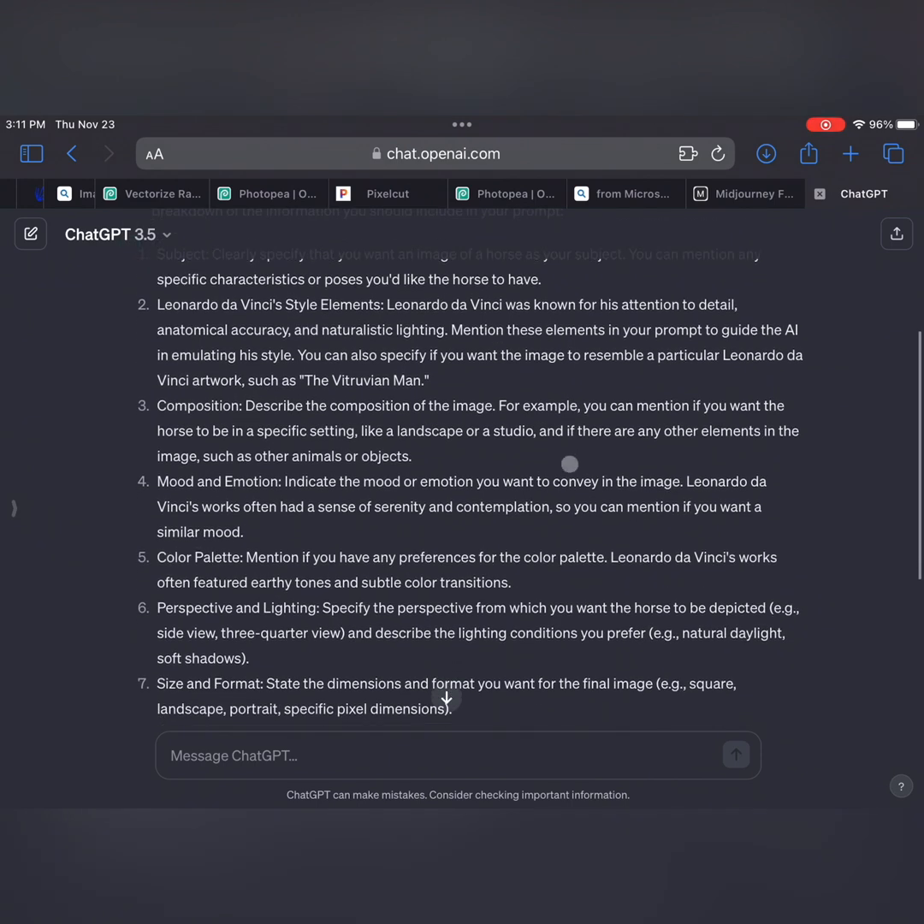
scroll("down", 3)
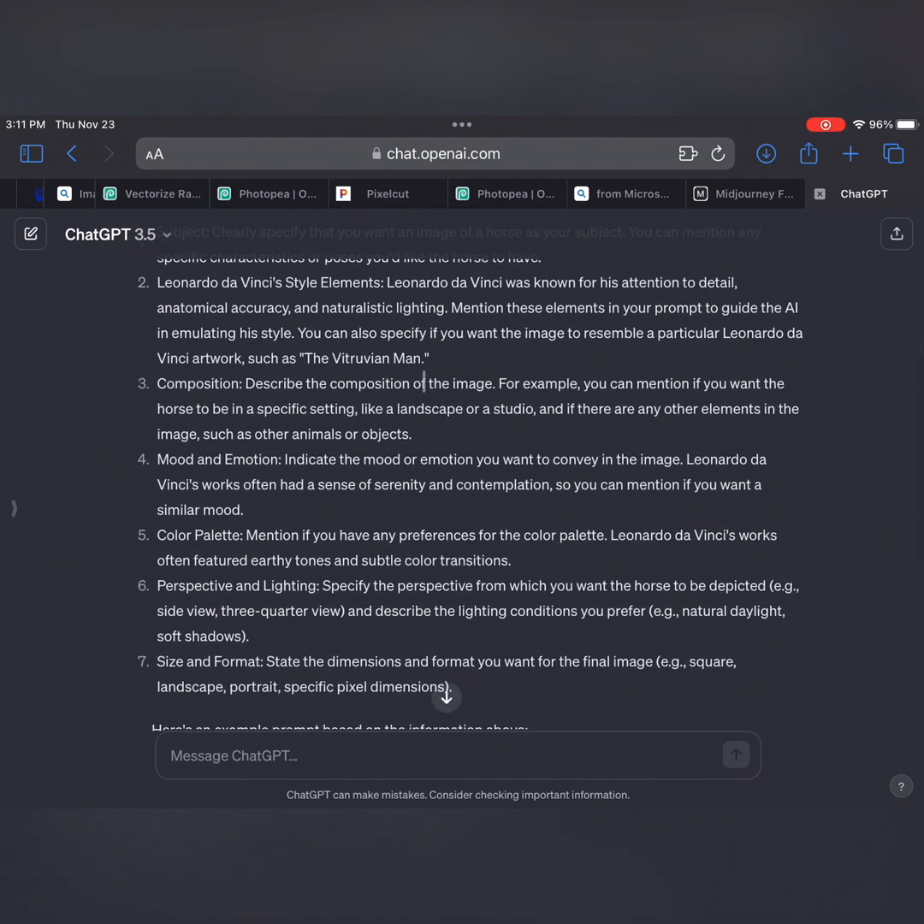
scroll("down", 3)
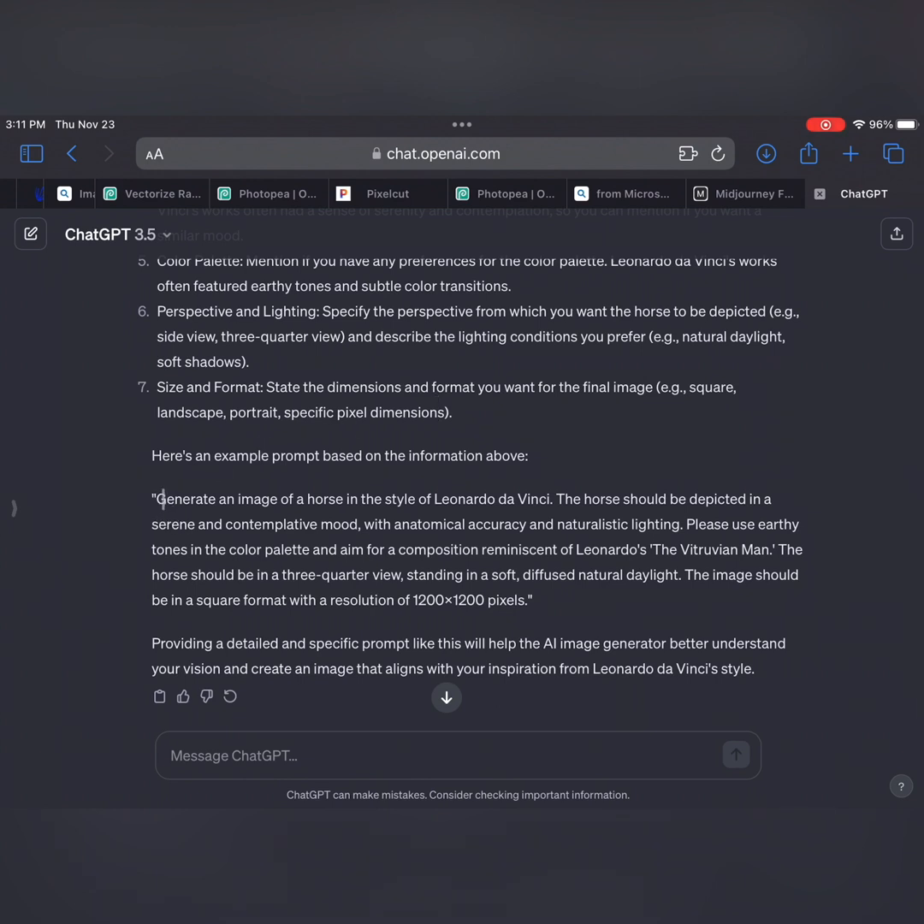
- Select and copy the example da Vinci-style horse prompt paragraph
left_click_drag(157, 499, 530, 598)
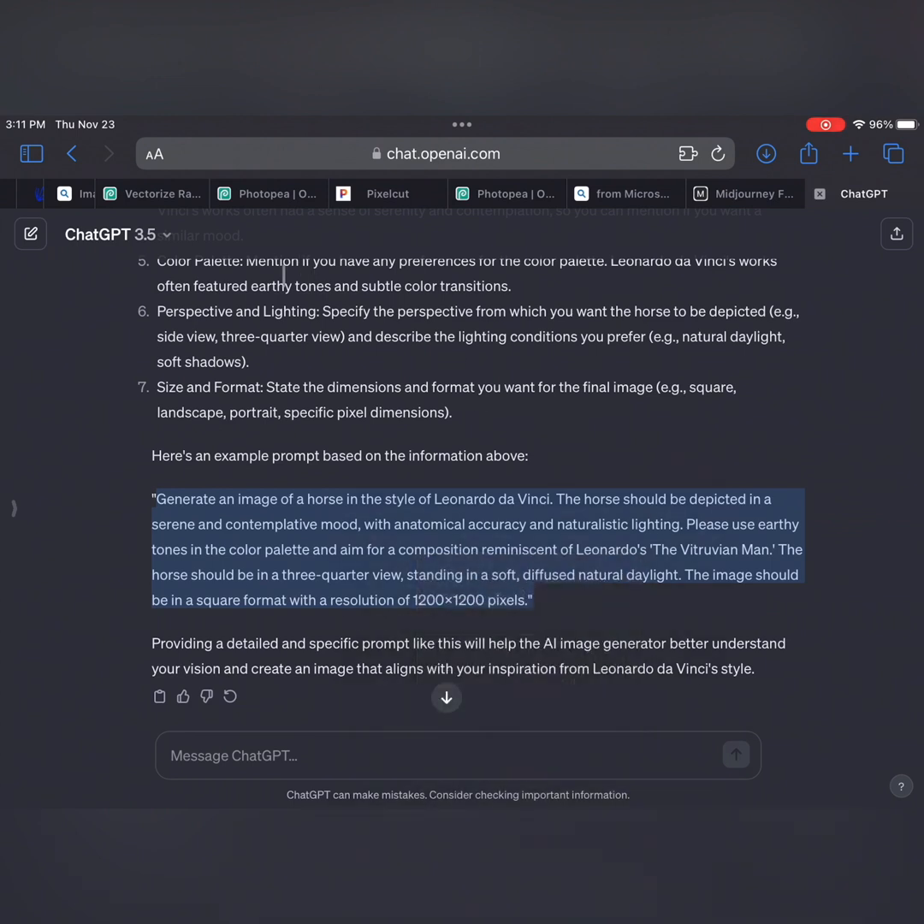
left_click(109, 235)
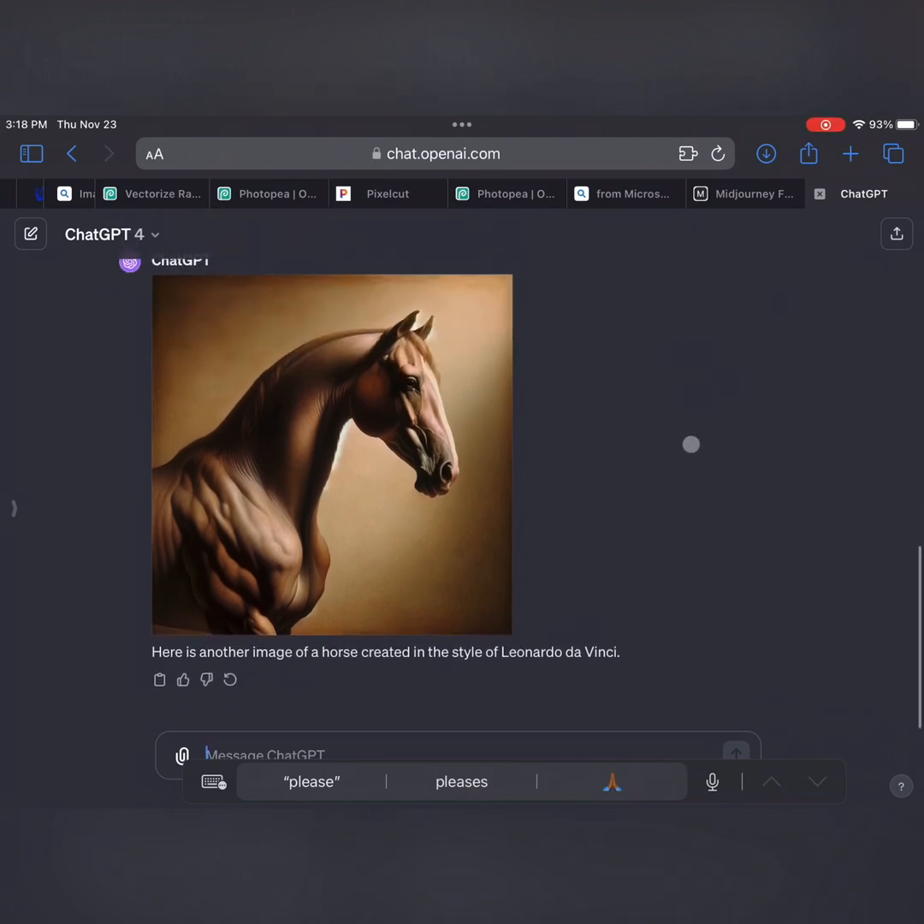
- Scroll the GPT-4 chat to the generated da Vinci-style horse image and its caption
scroll("down", 3)
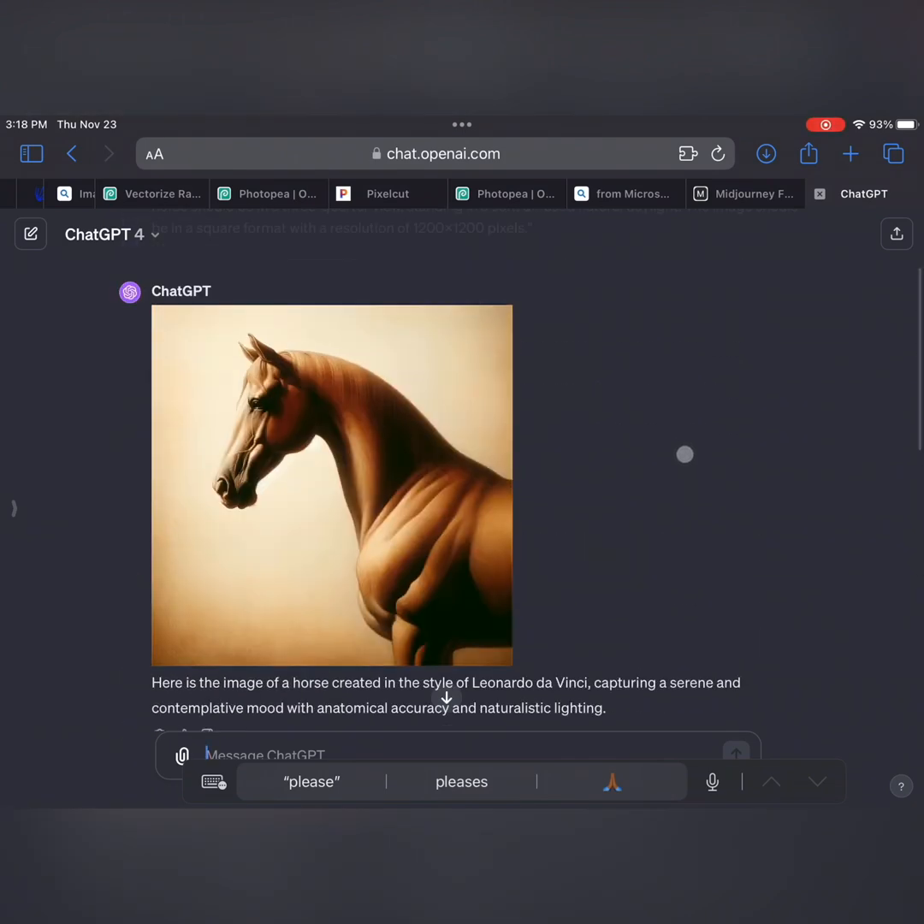